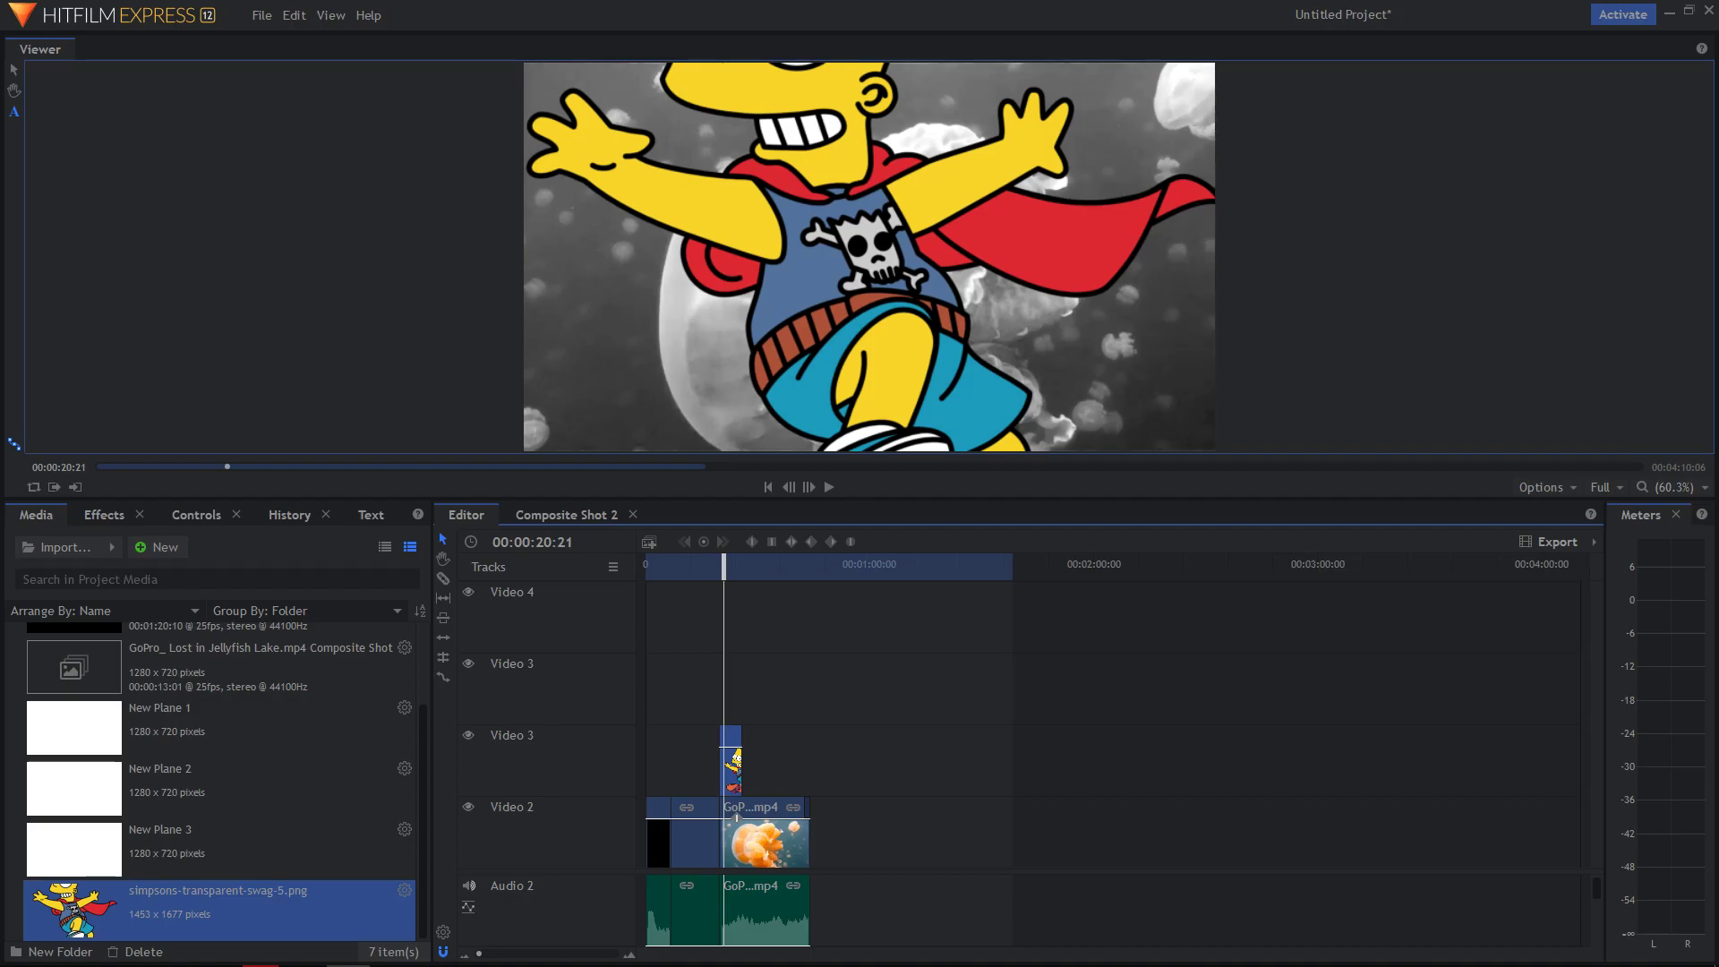
{"action": "mouse_move", "coordinate": [888, 643]}
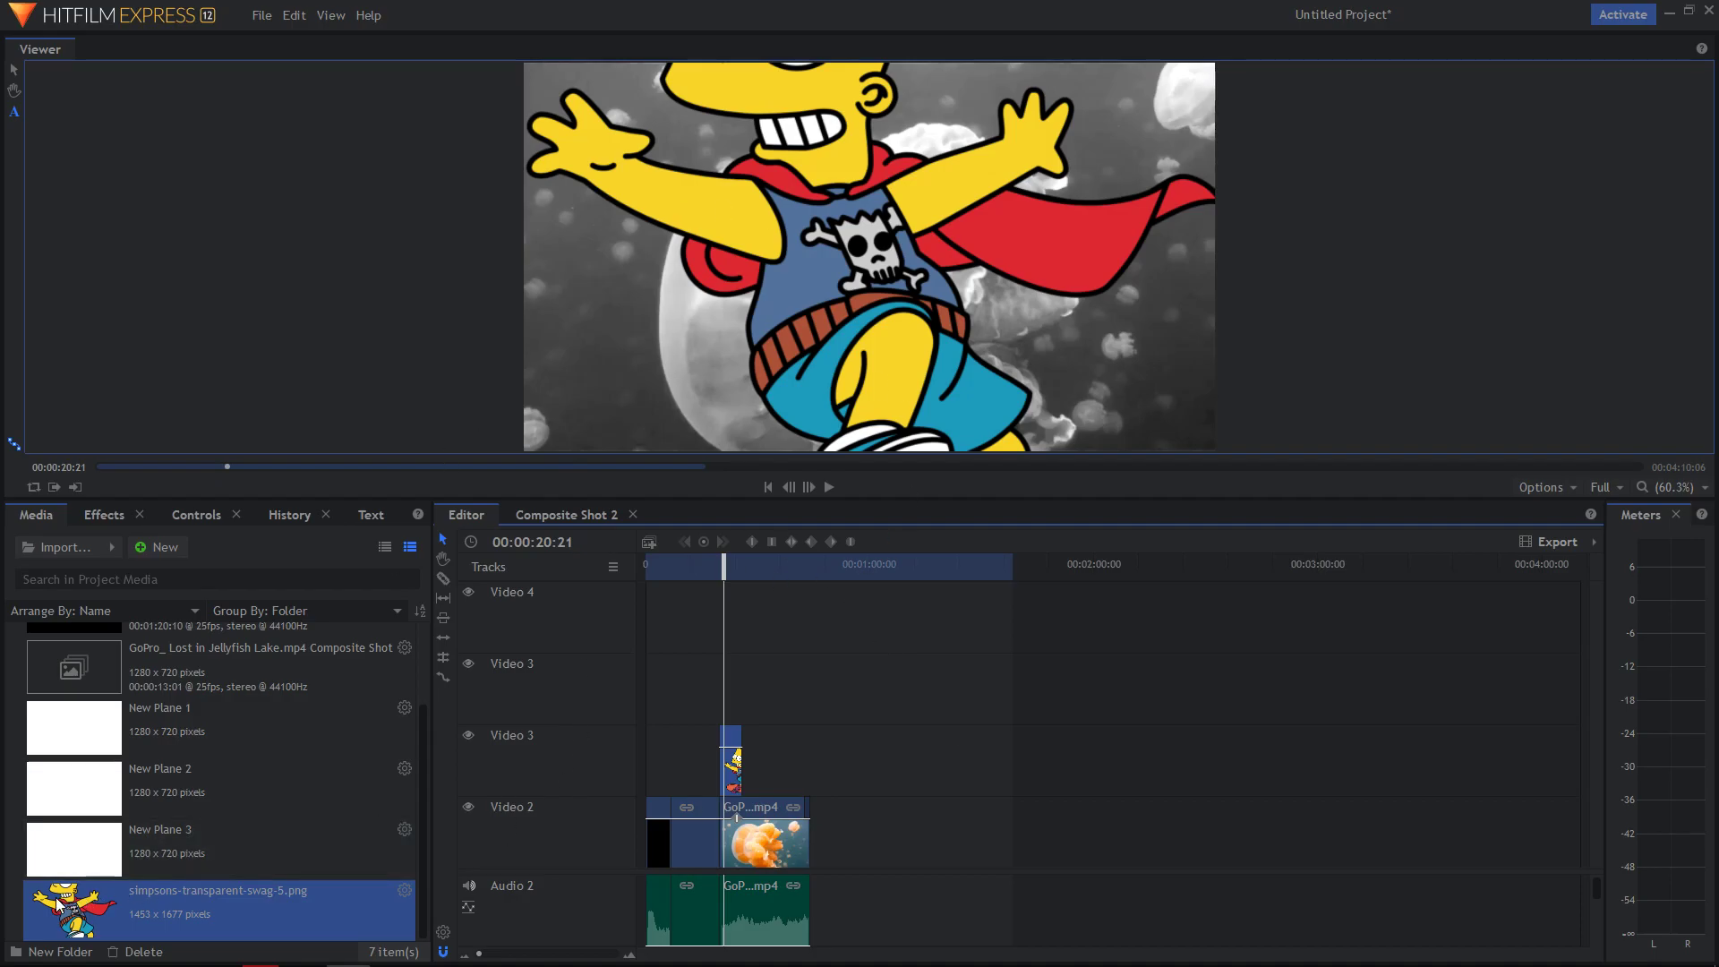
{"action": "mouse_move", "coordinate": [309, 484]}
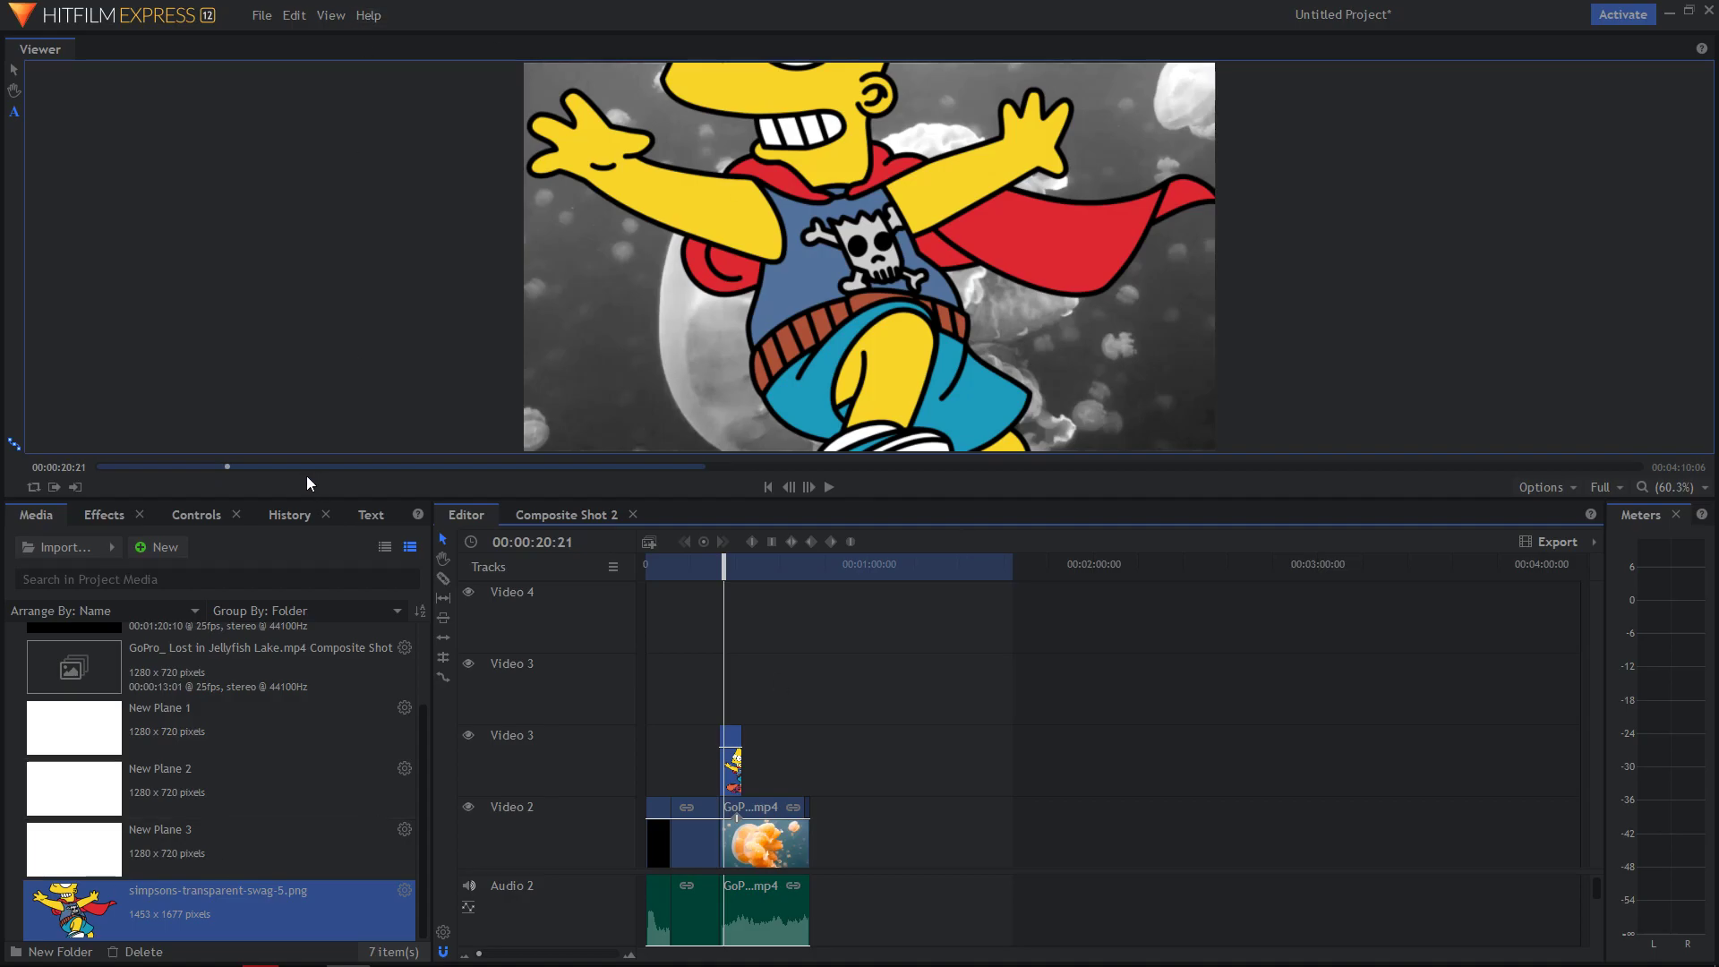
- Via the image's Transform controls, scale Bart to 44% and move Position X to about -344
{"action": "left_click", "coordinate": [195, 514]}
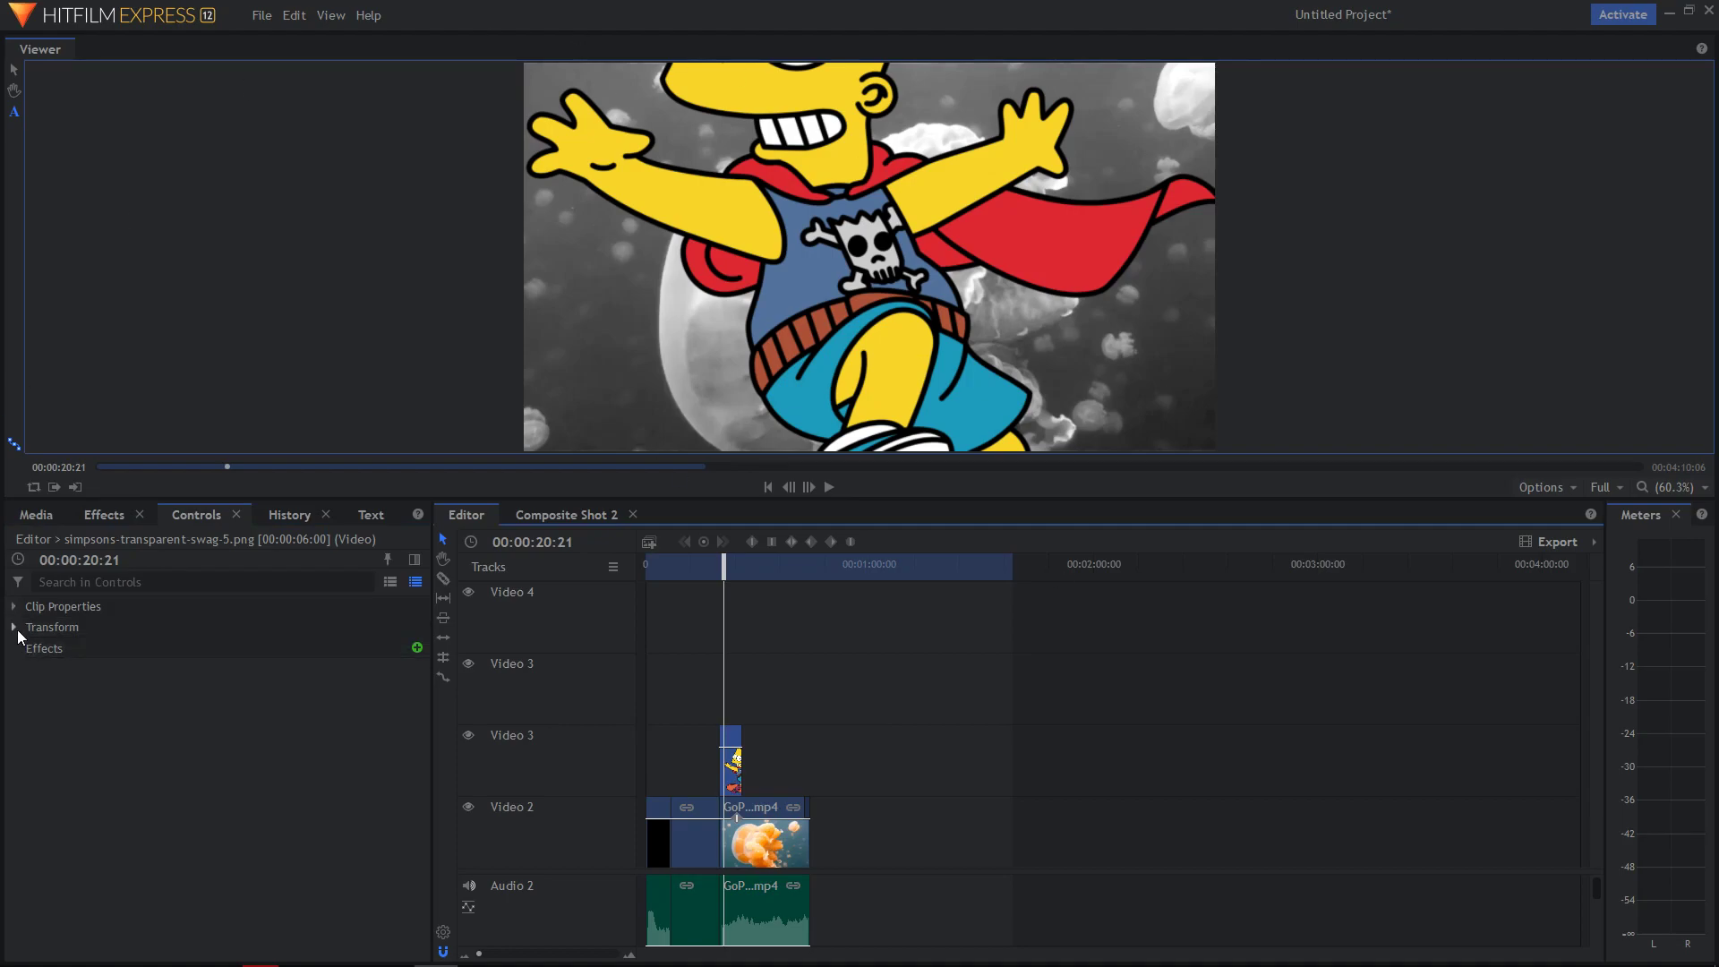
{"action": "left_click", "coordinate": [12, 627]}
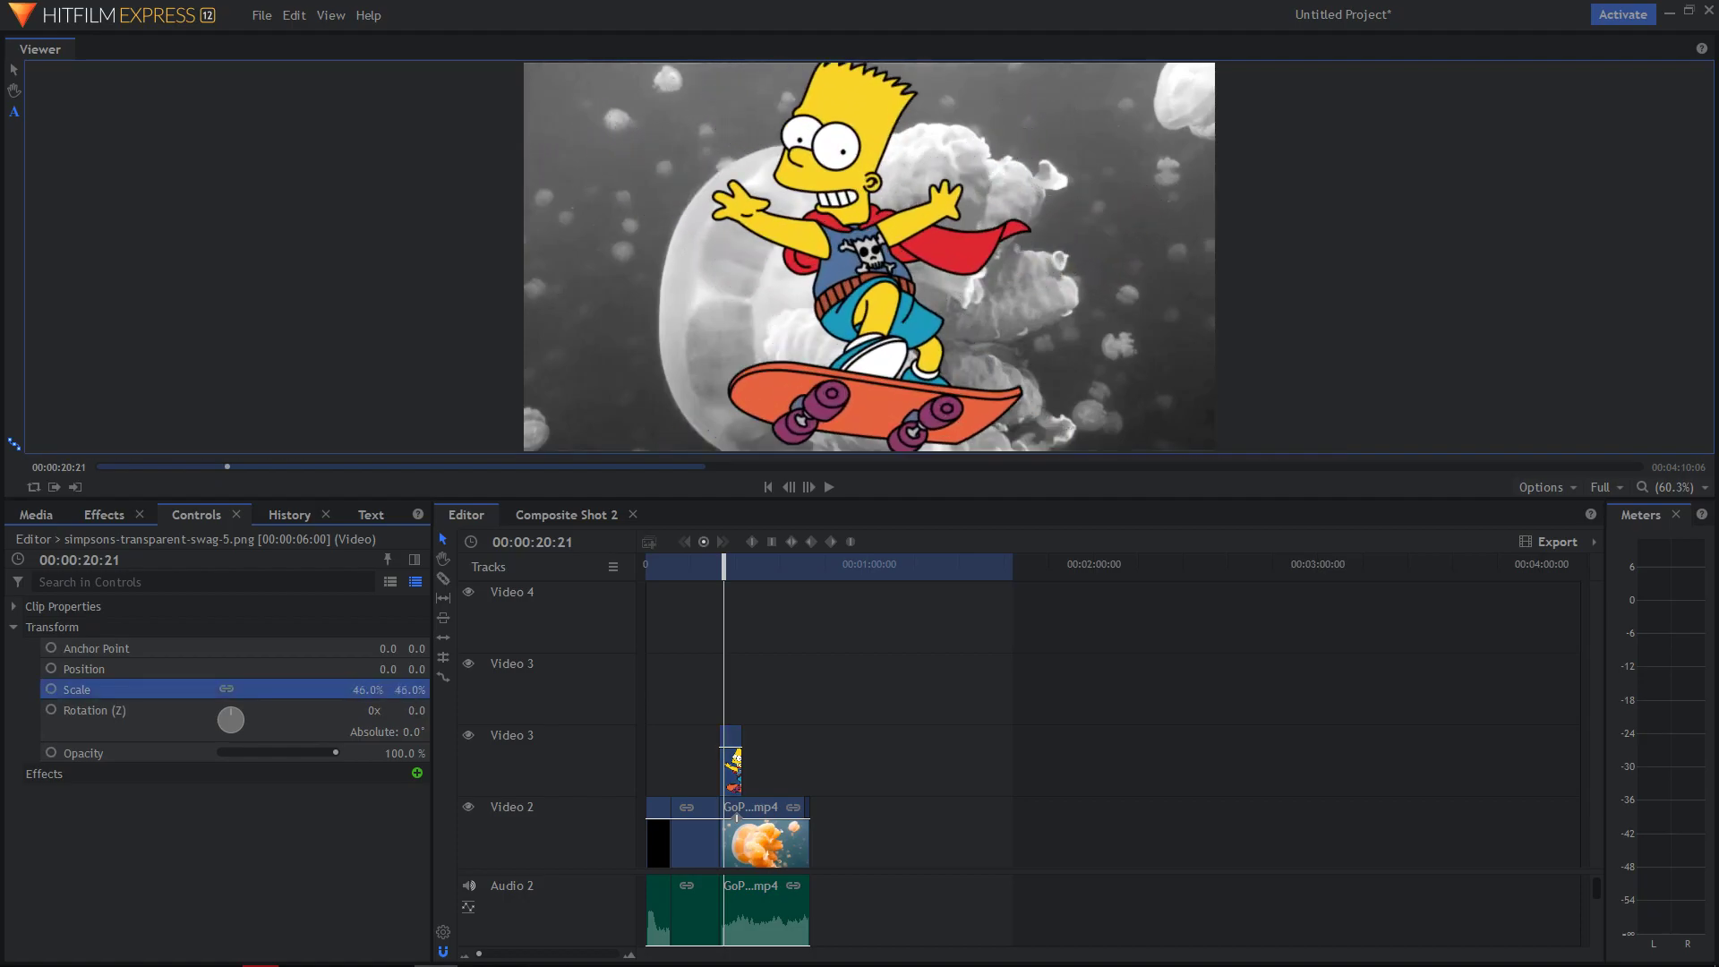
{"action": "left_click_drag", "start_coordinate": [372, 688], "coordinate": [362, 687]}
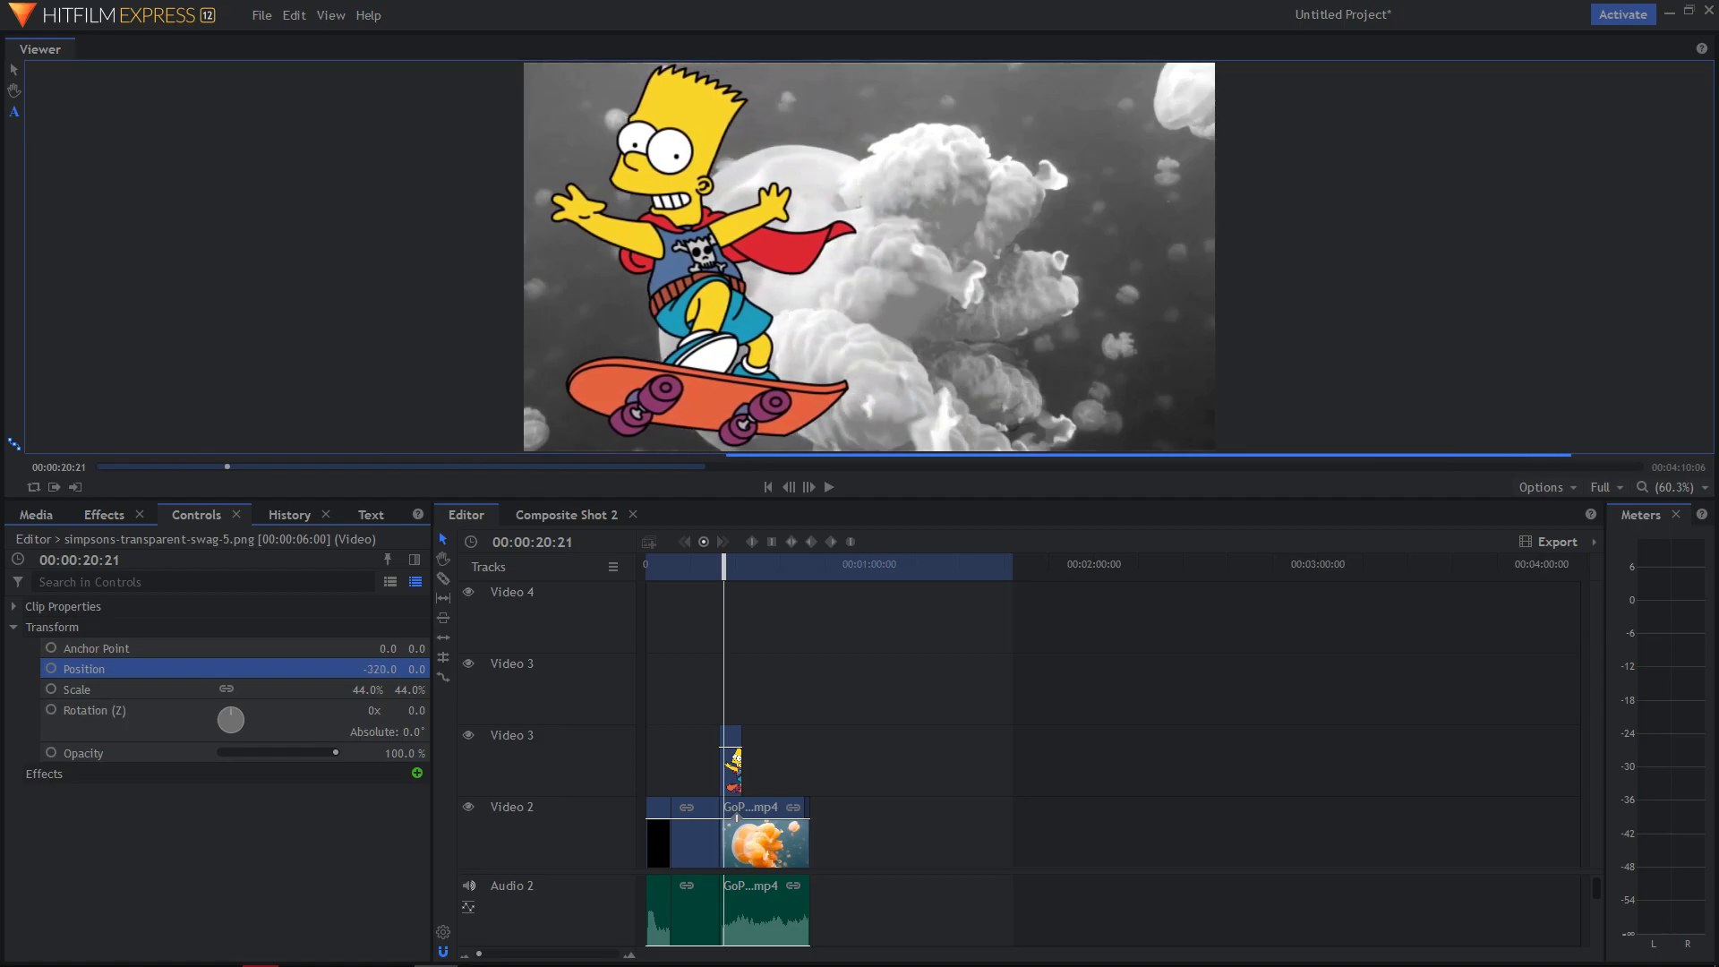
{"action": "left_click_drag", "start_coordinate": [378, 668], "coordinate": [384, 667]}
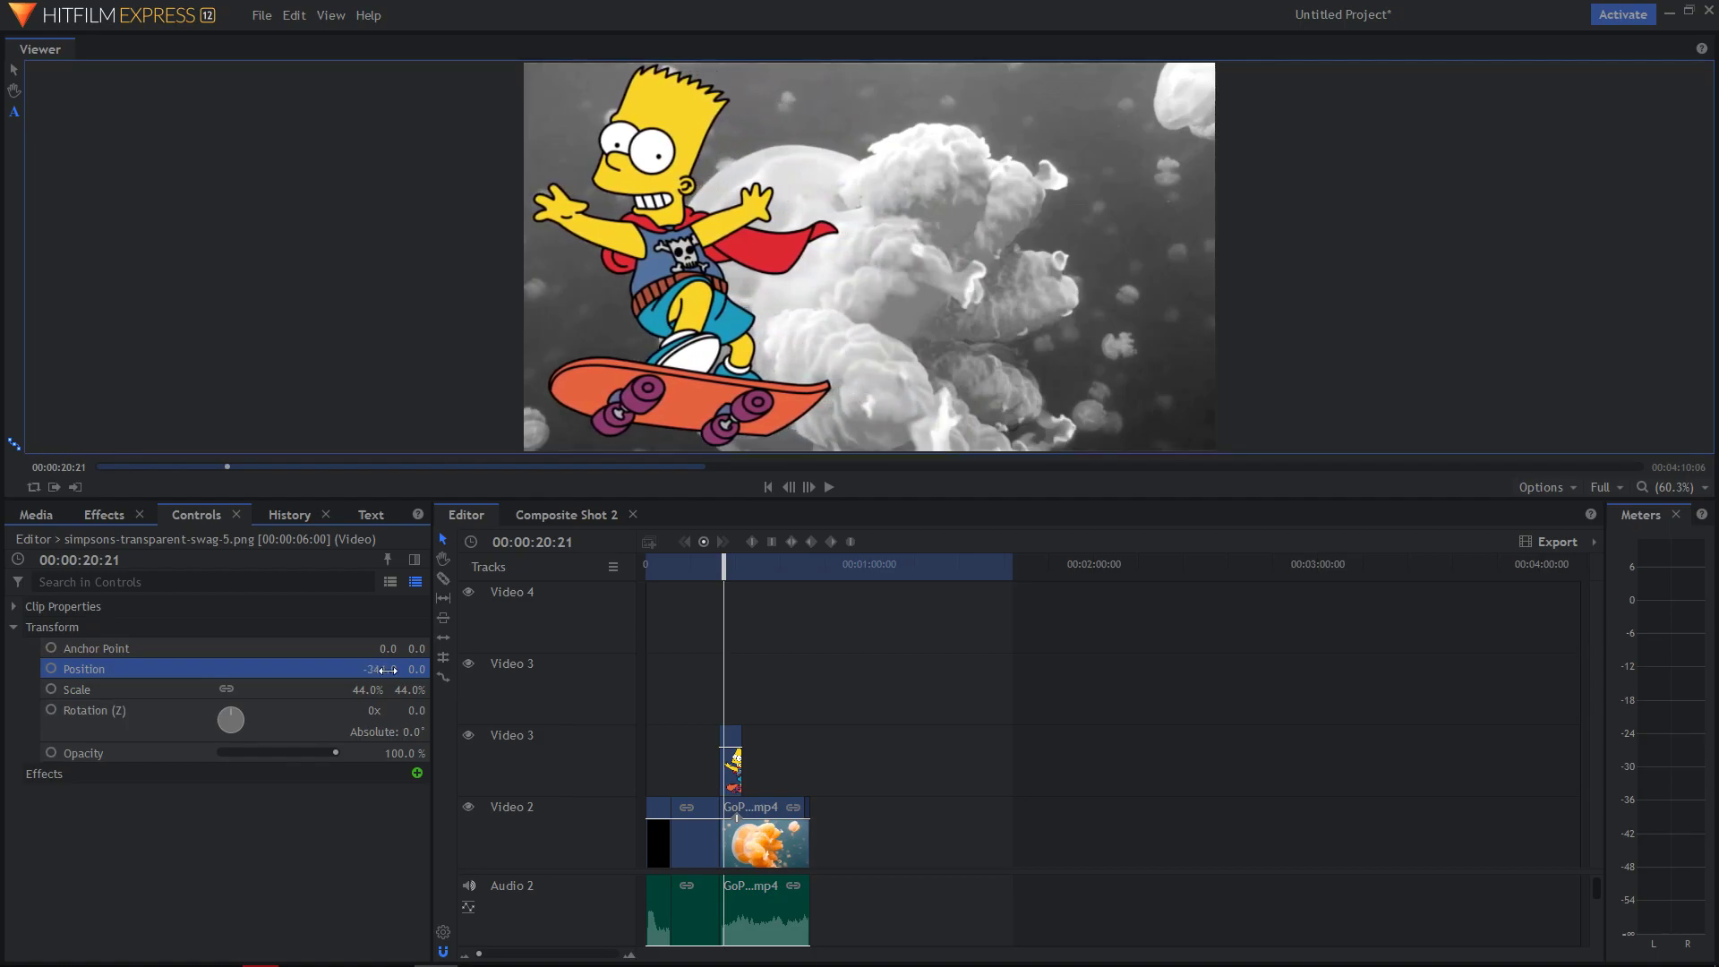
{"action": "left_click_drag", "start_coordinate": [378, 668], "coordinate": [371, 668]}
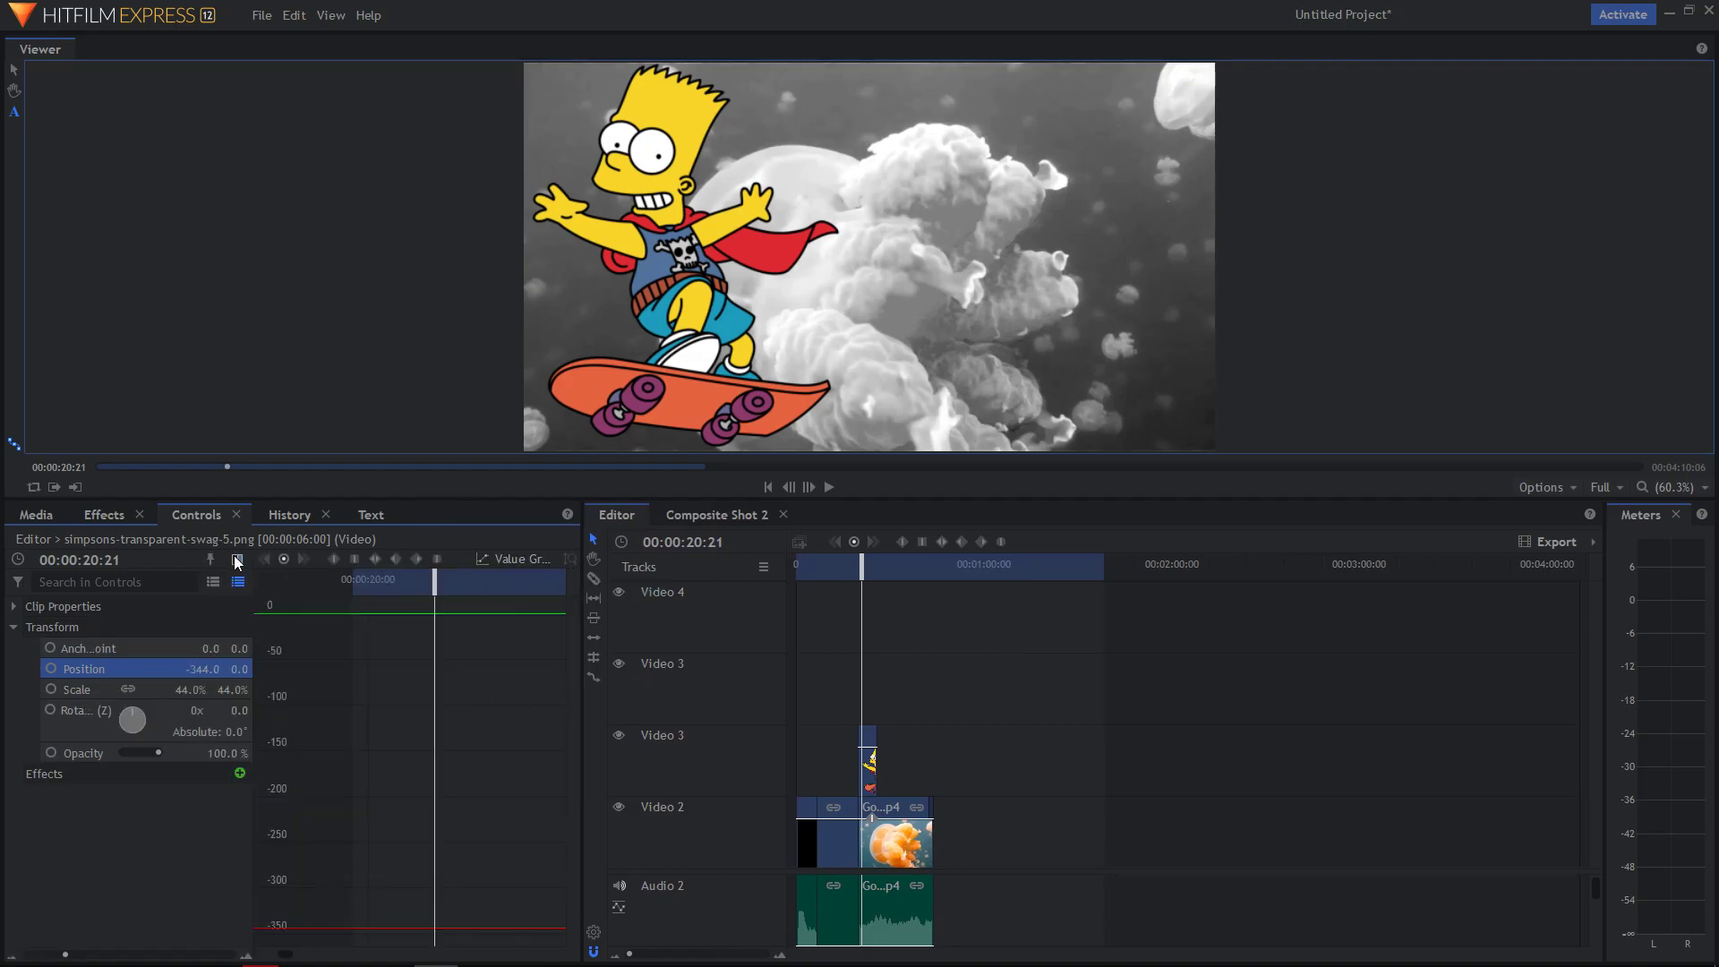
{"action": "mouse_move", "coordinate": [236, 558]}
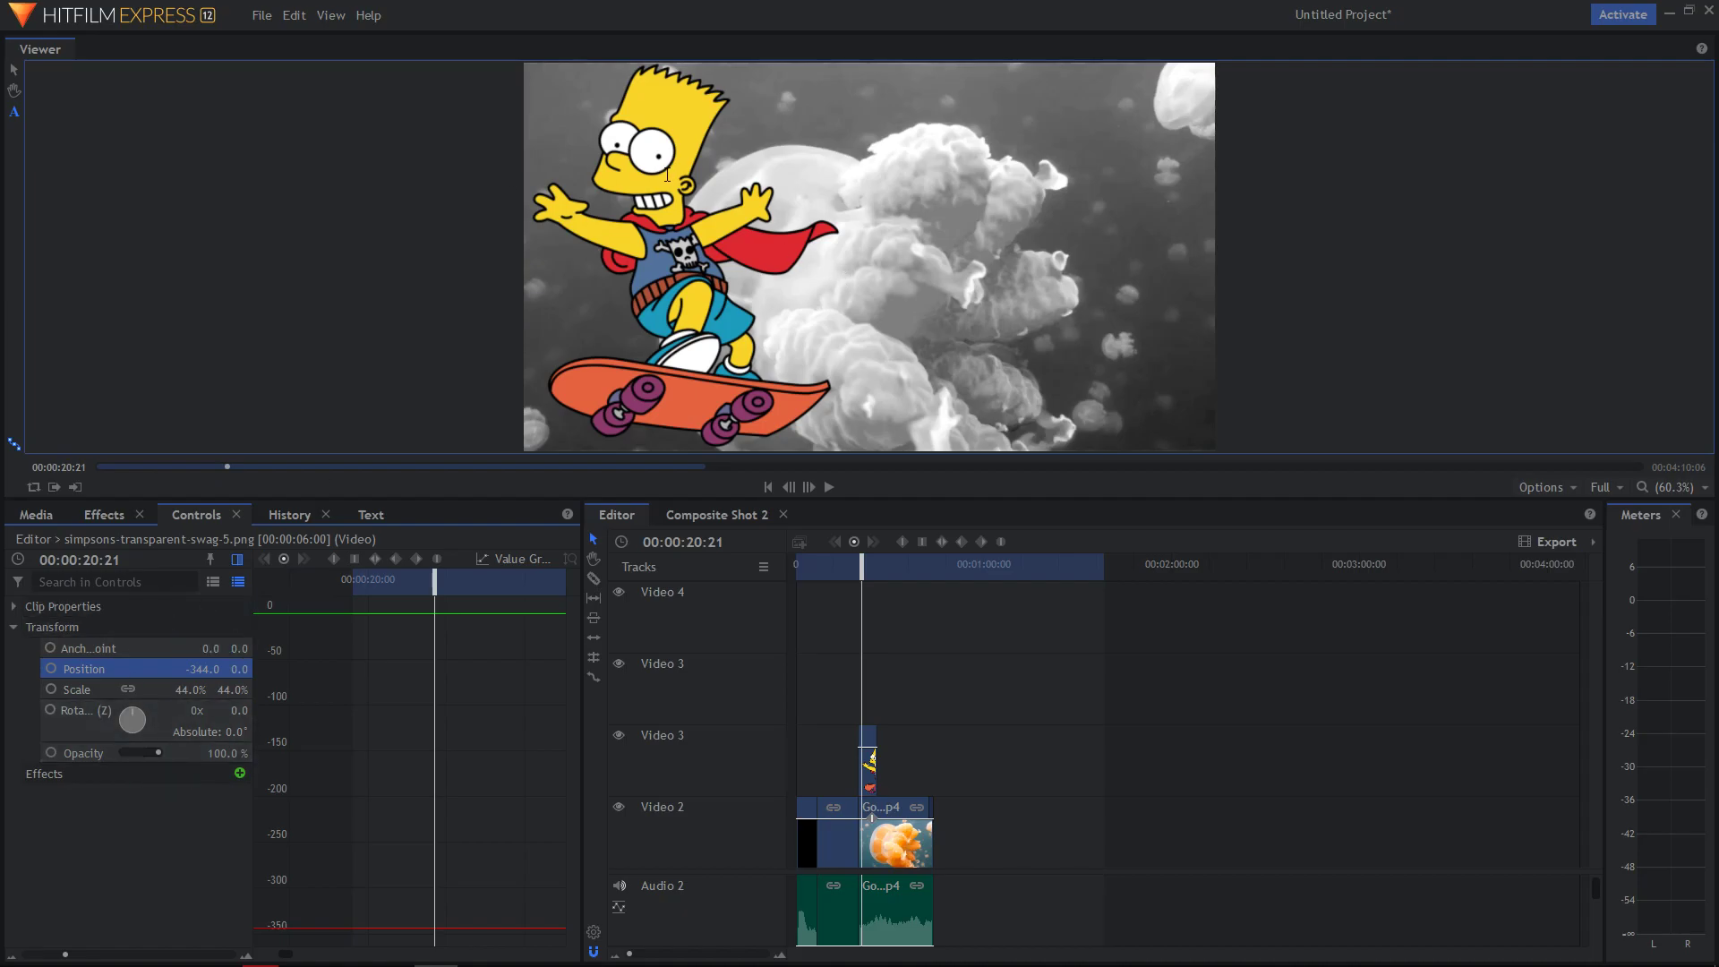
{"action": "mouse_move", "coordinate": [93, 182]}
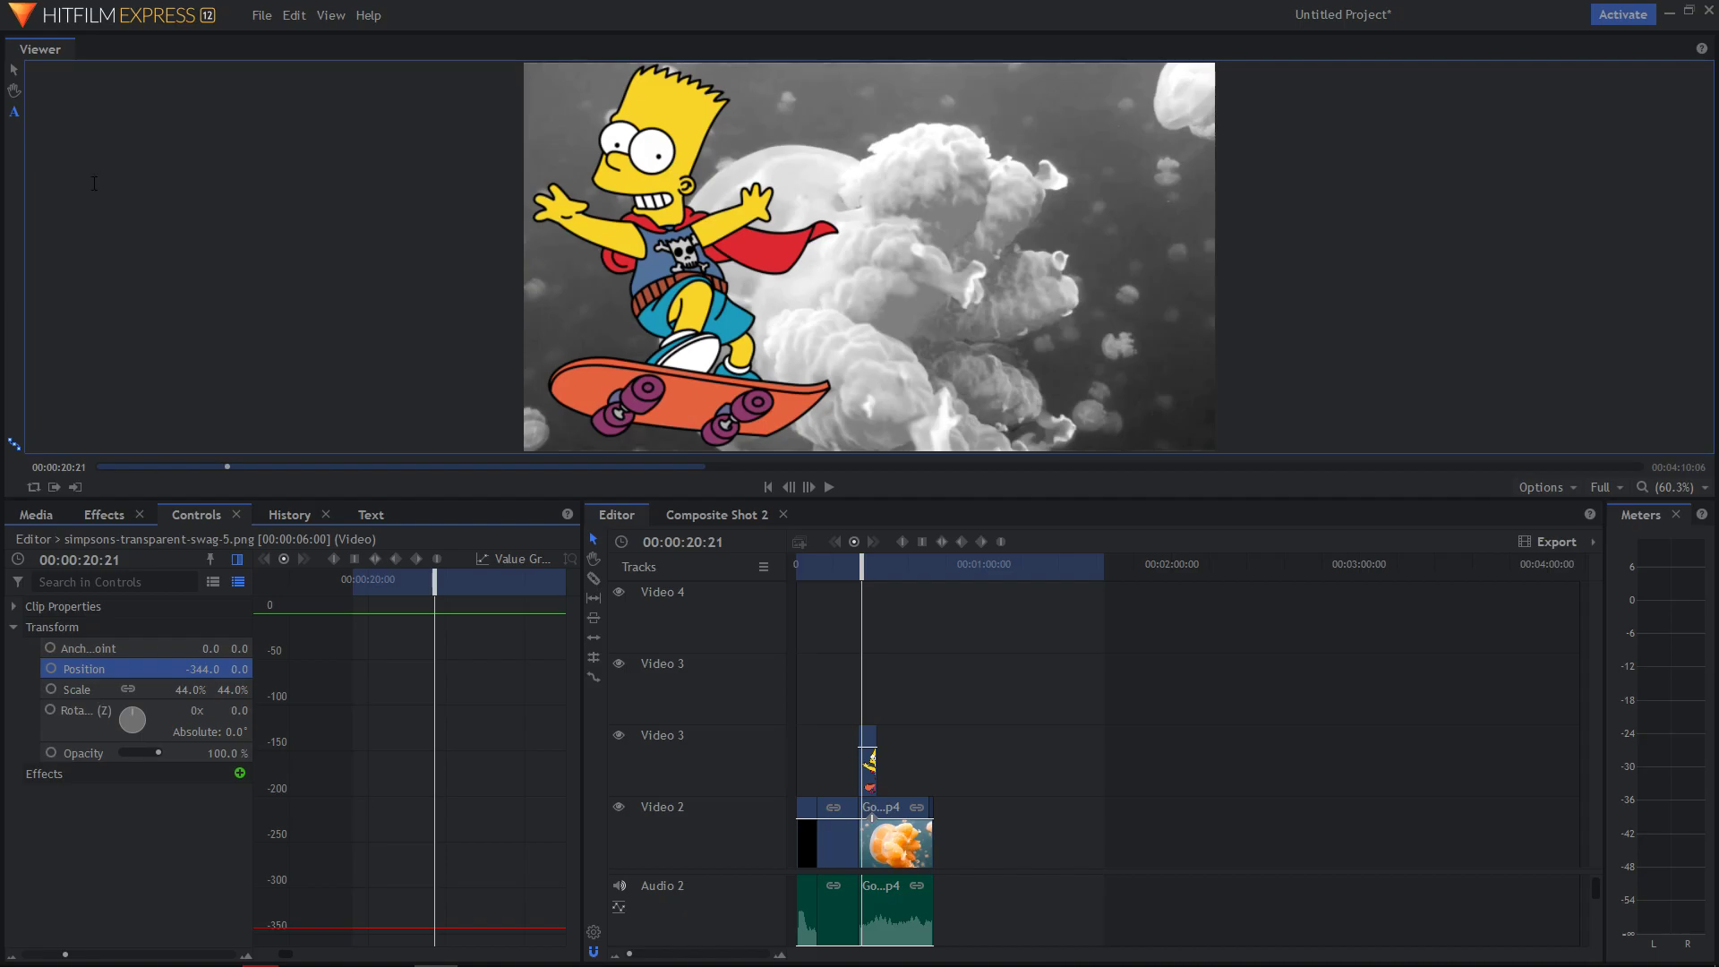
{"action": "mouse_move", "coordinate": [890, 677]}
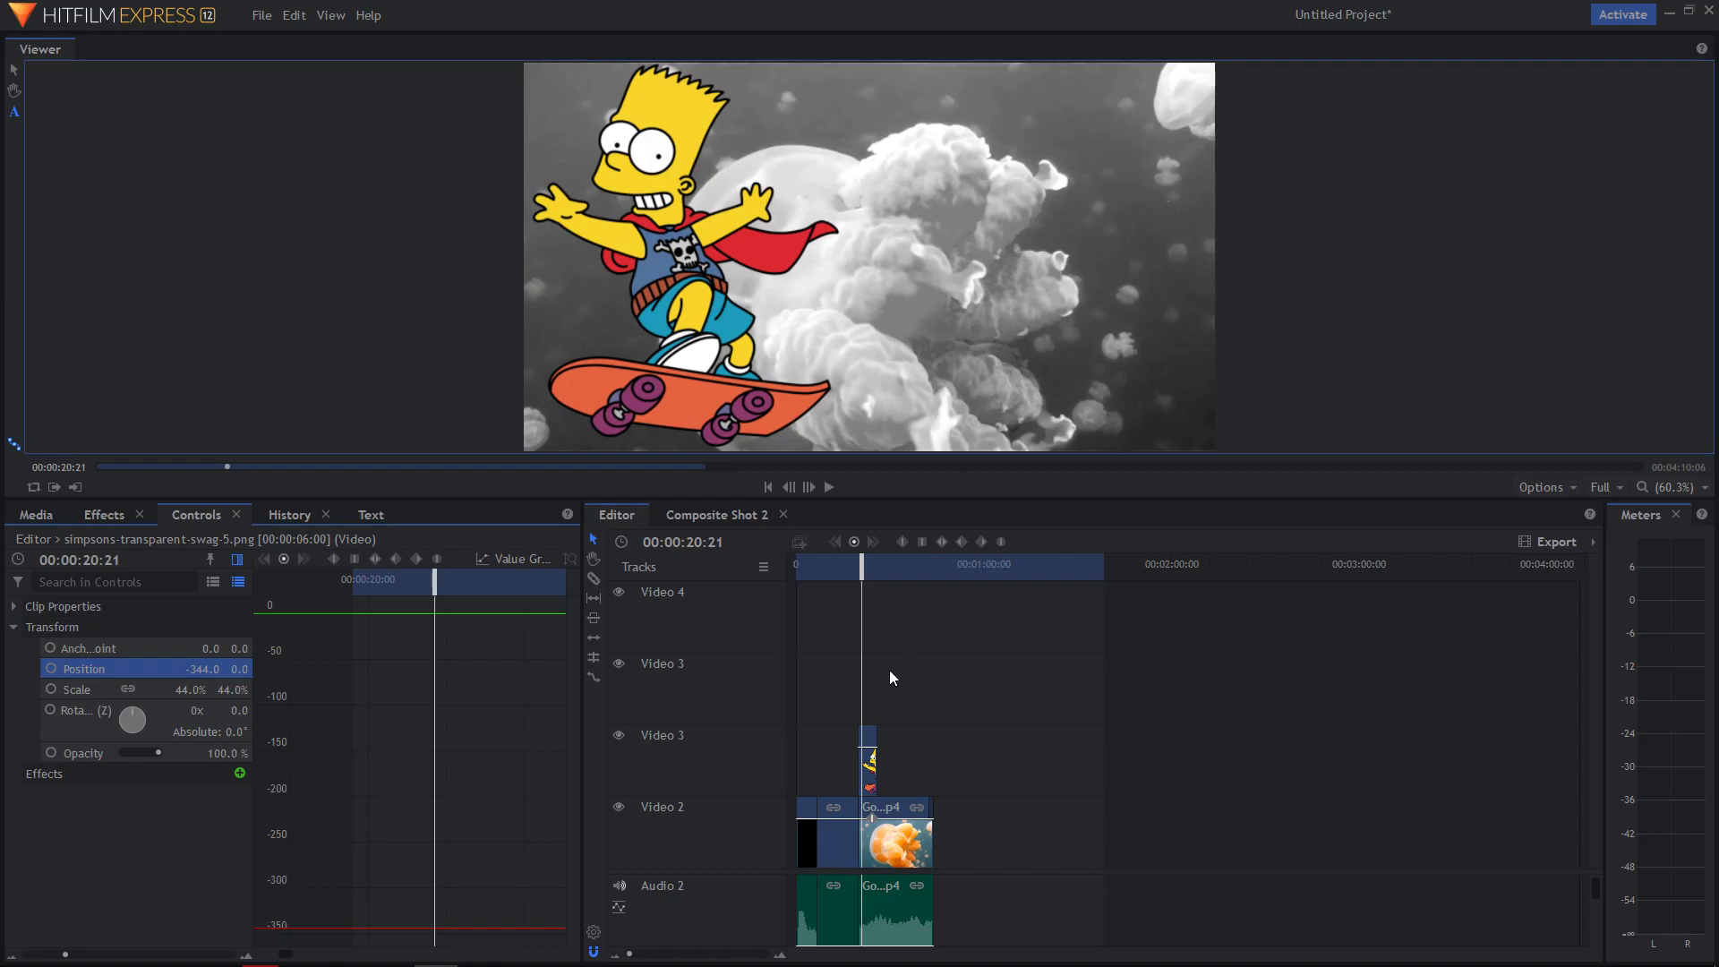
{"action": "mouse_move", "coordinate": [802, 584]}
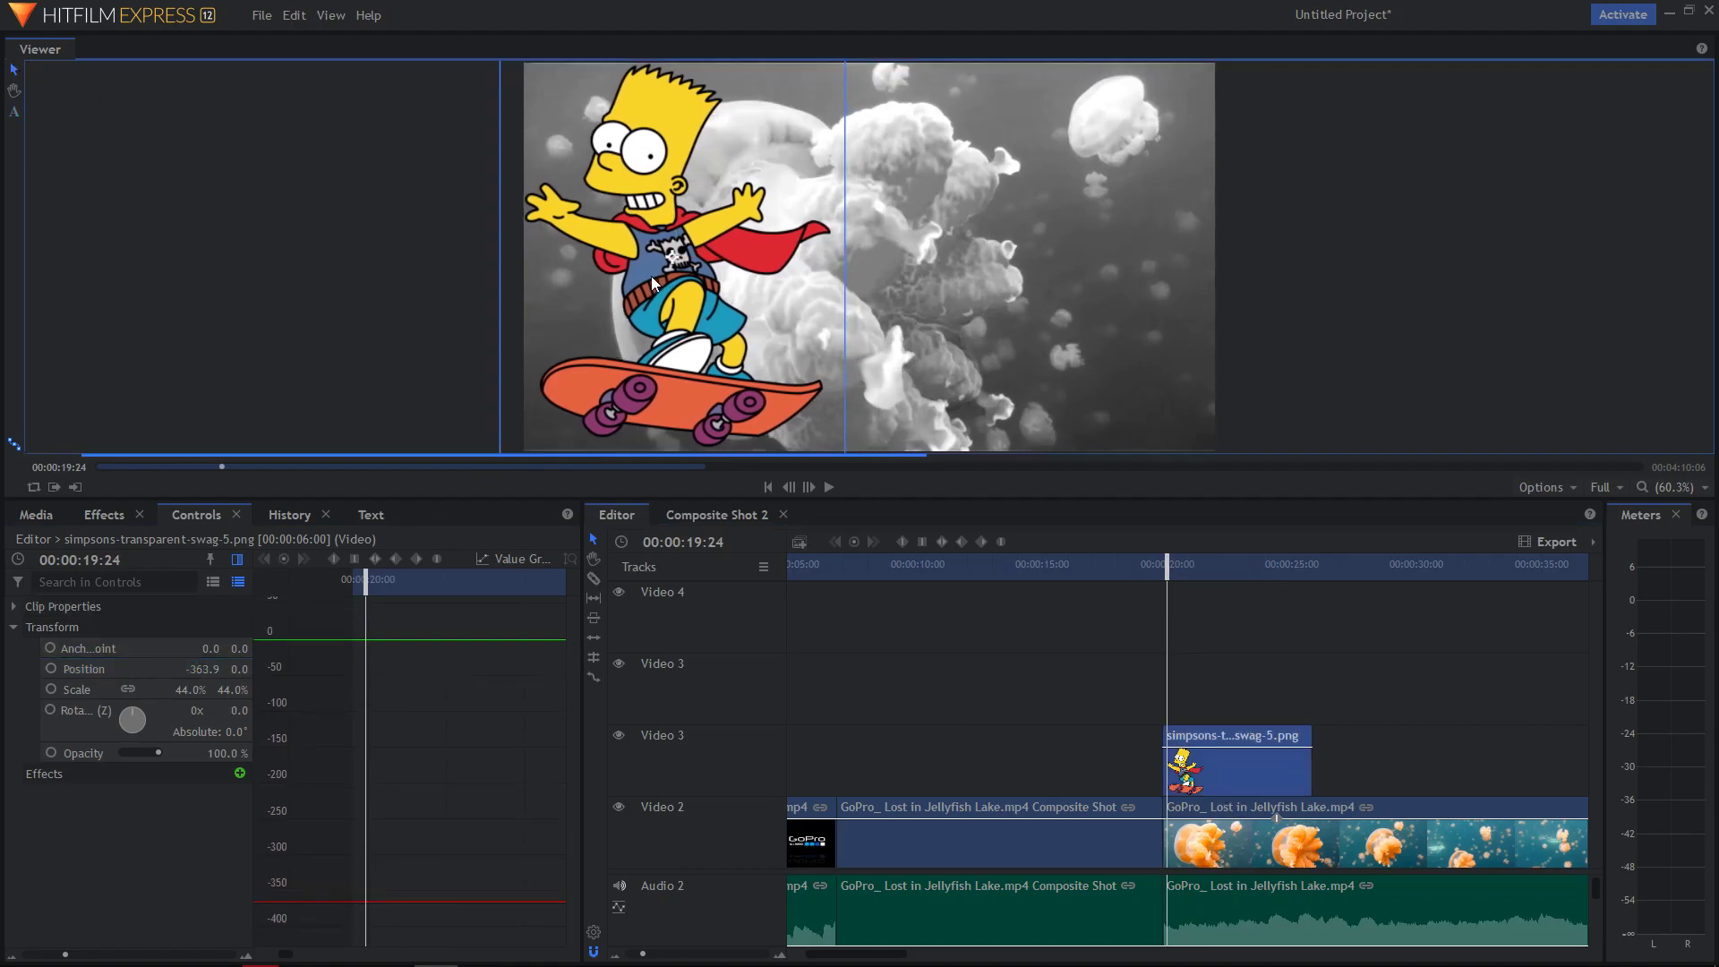
- Drag Bart off the left edge in the Viewer, keyframing Position at about -969.4 at the clip start
{"action": "left_click_drag", "start_coordinate": [652, 283], "coordinate": [335, 264]}
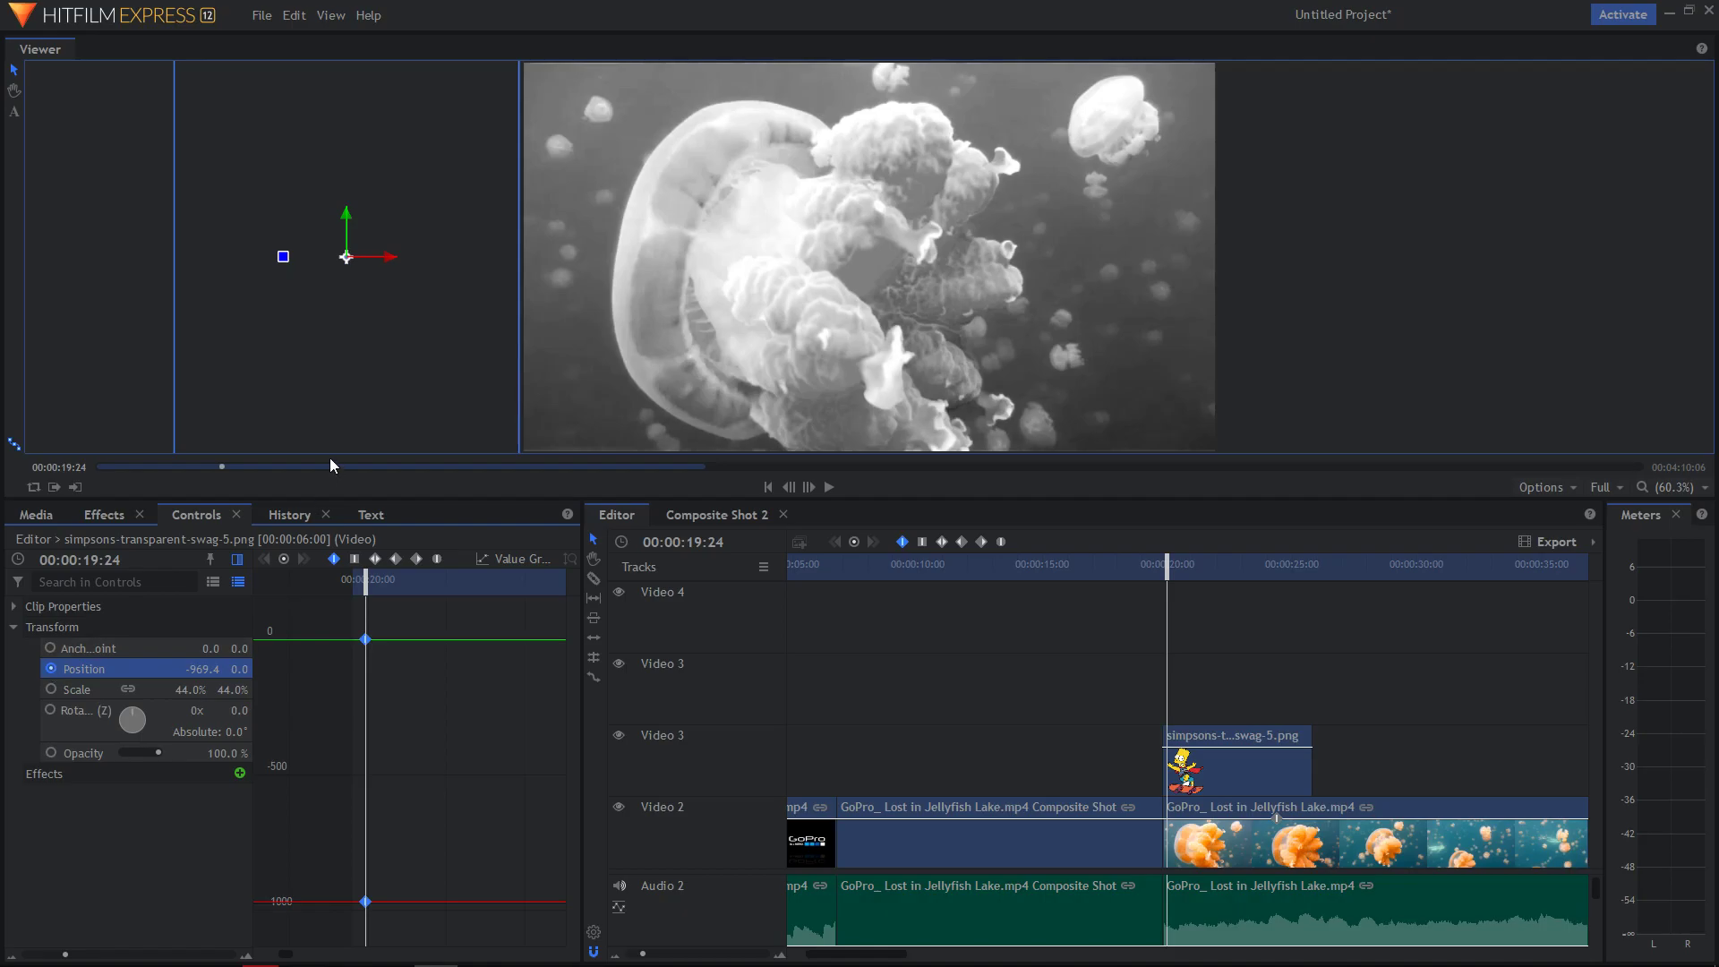
{"action": "mouse_move", "coordinate": [377, 350]}
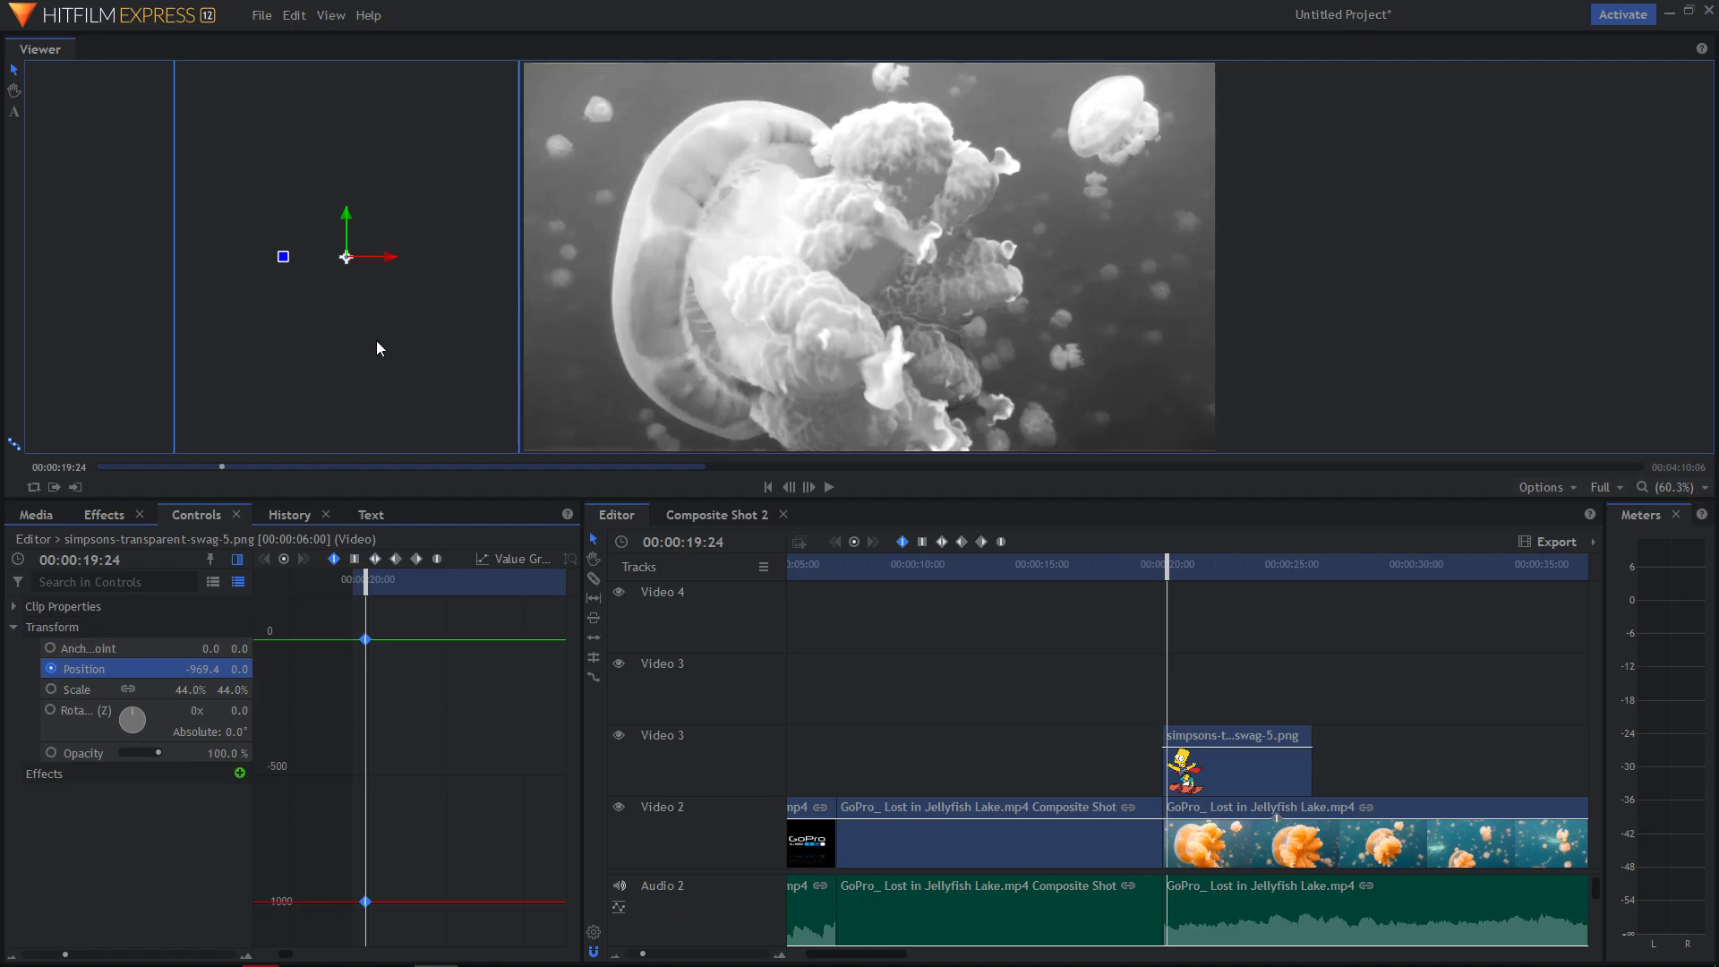
{"action": "mouse_move", "coordinate": [388, 516]}
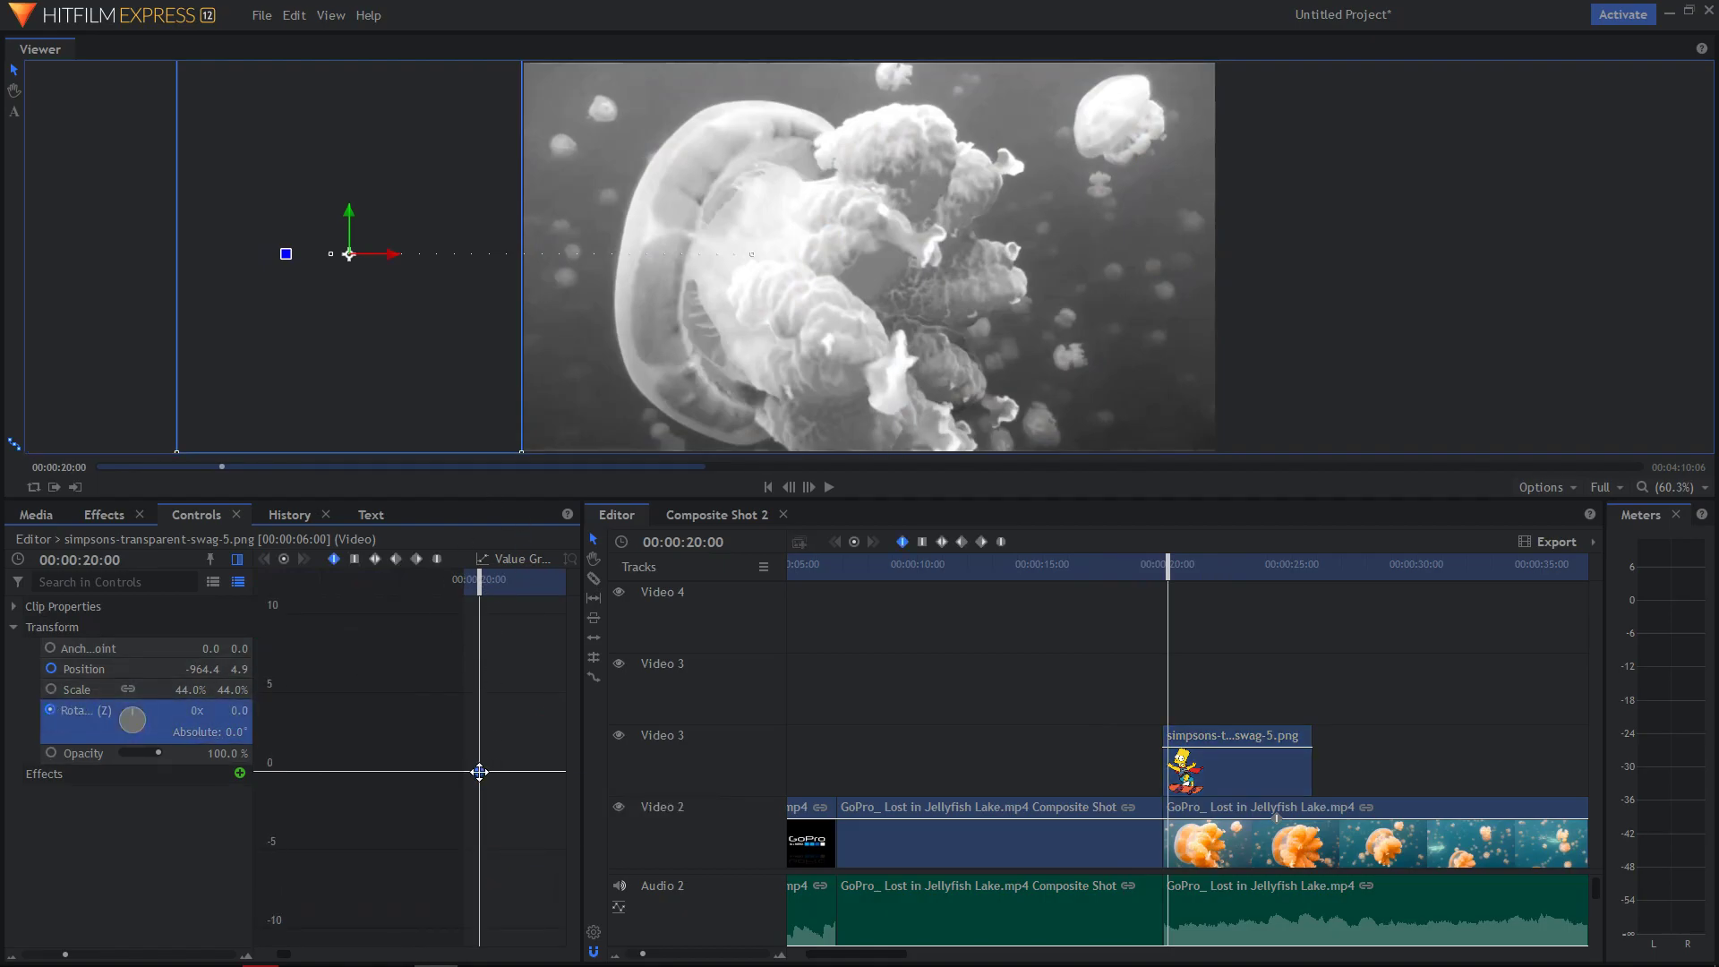
- Keyframe Position X back to -216.2 later in the clip, then keyframe Rotation Z to 1x 0.0 for a full 360° spin
{"action": "left_click_drag", "start_coordinate": [480, 770], "coordinate": [562, 770]}
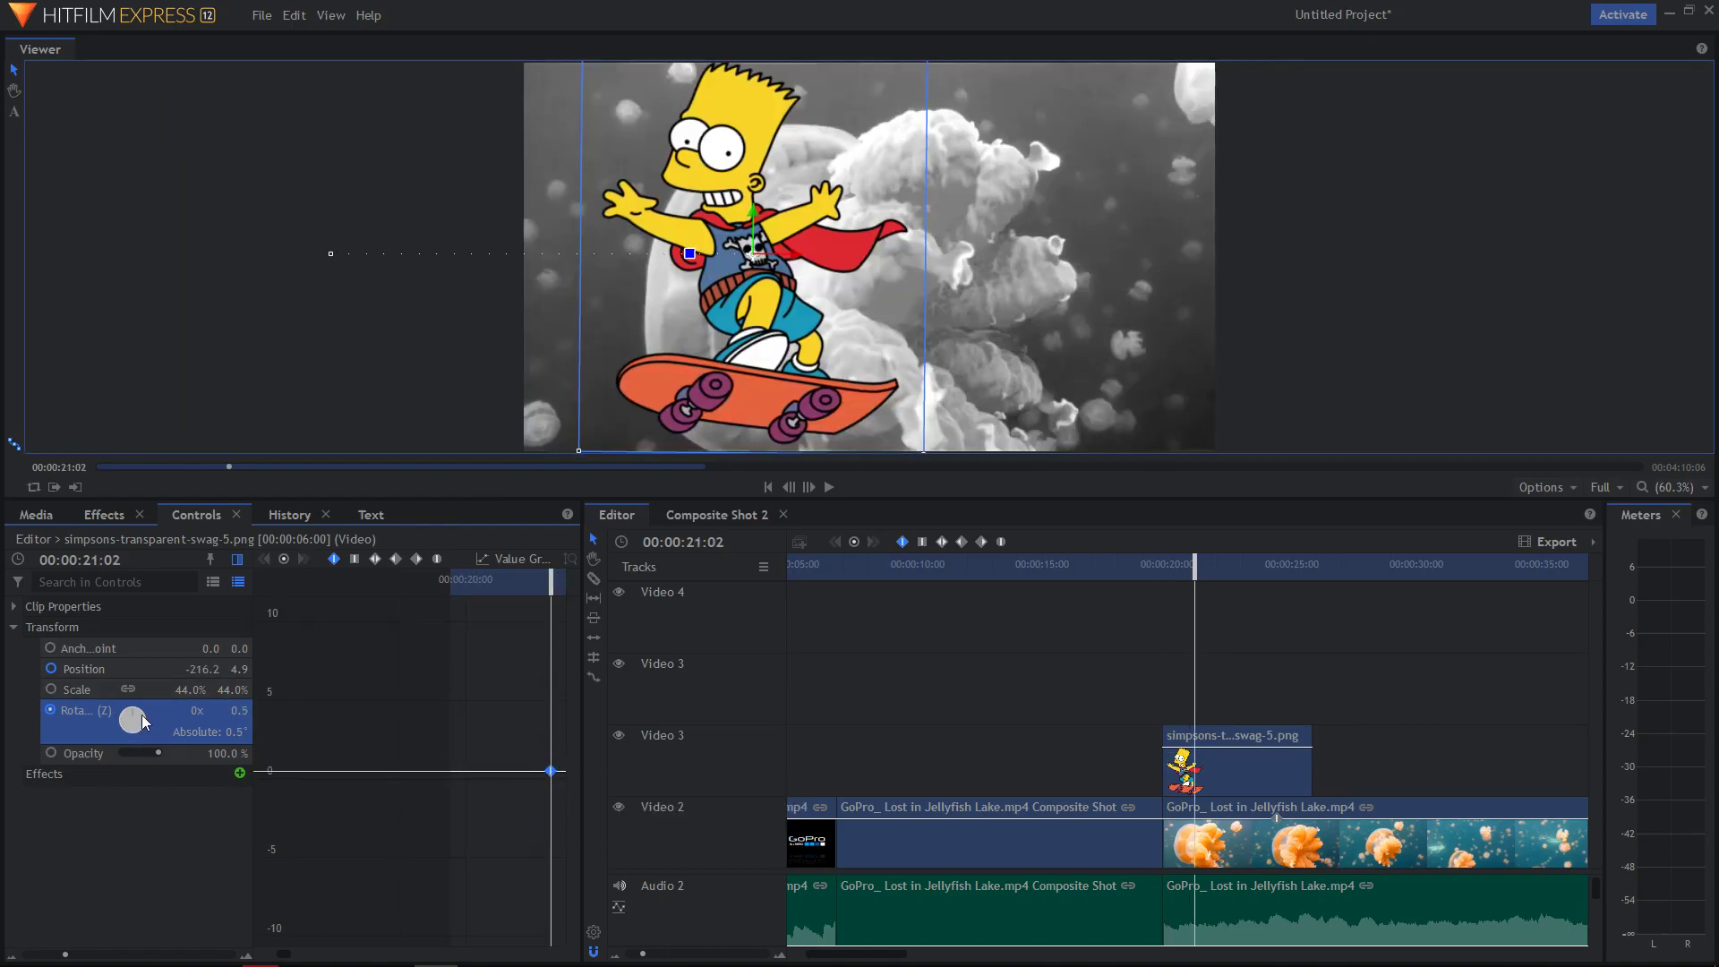
{"action": "left_click_drag", "start_coordinate": [139, 720], "coordinate": [131, 720]}
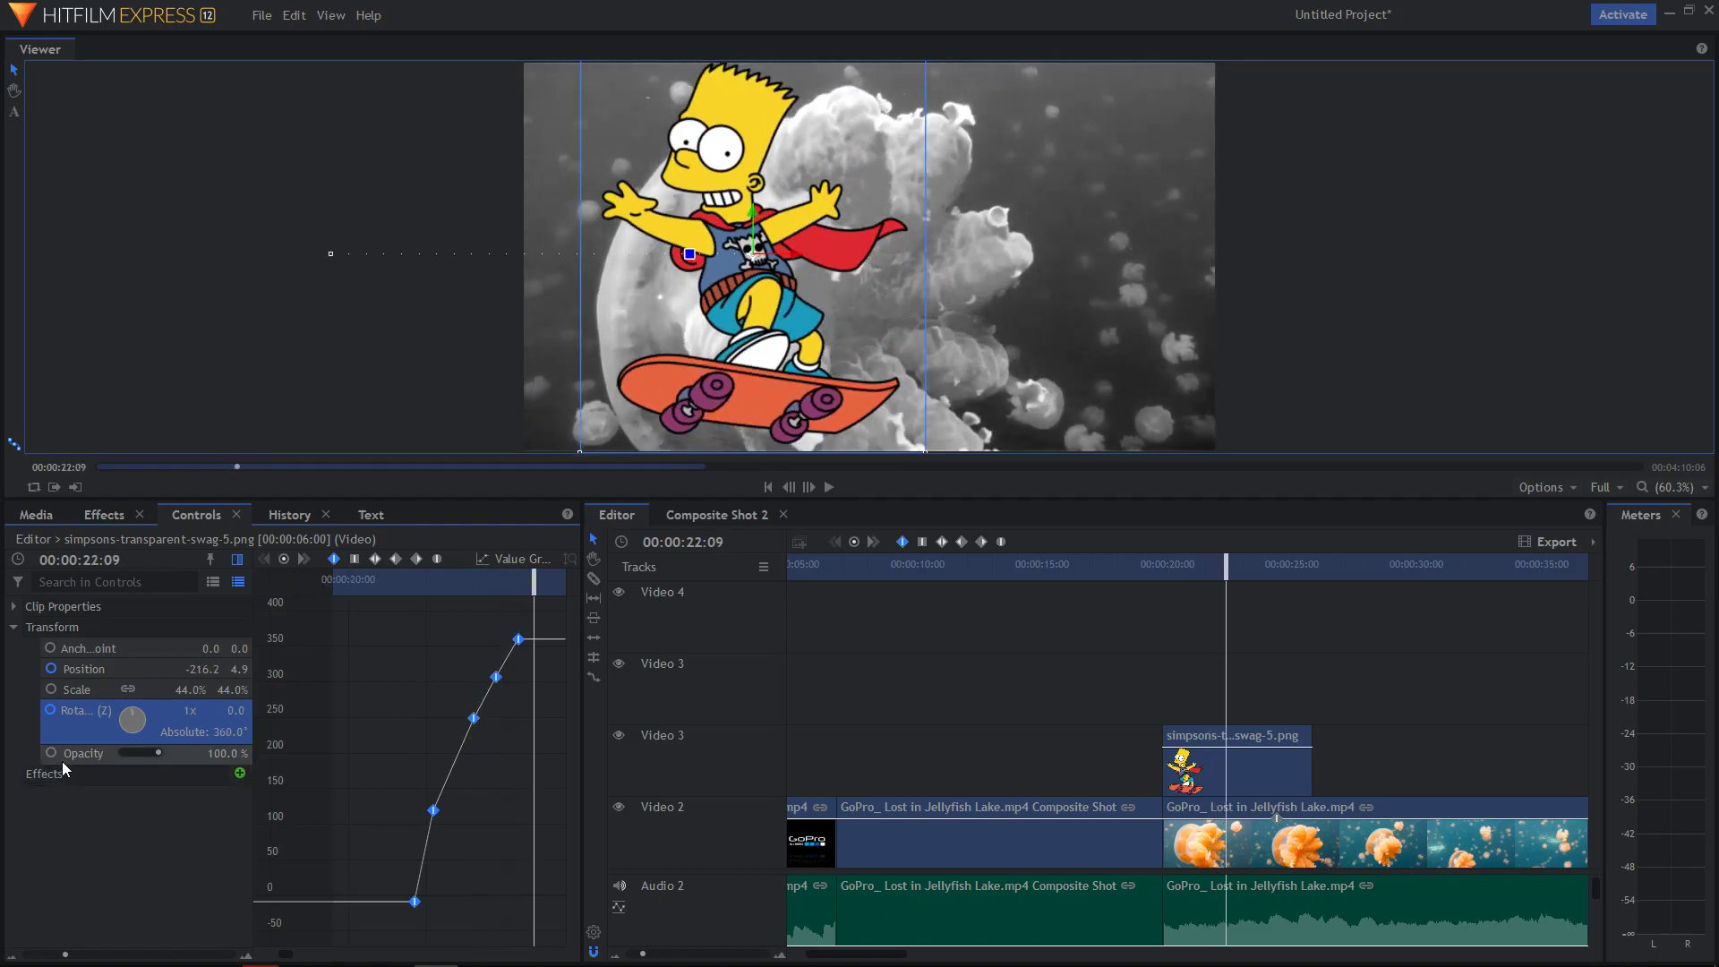
{"action": "mouse_move", "coordinate": [84, 754]}
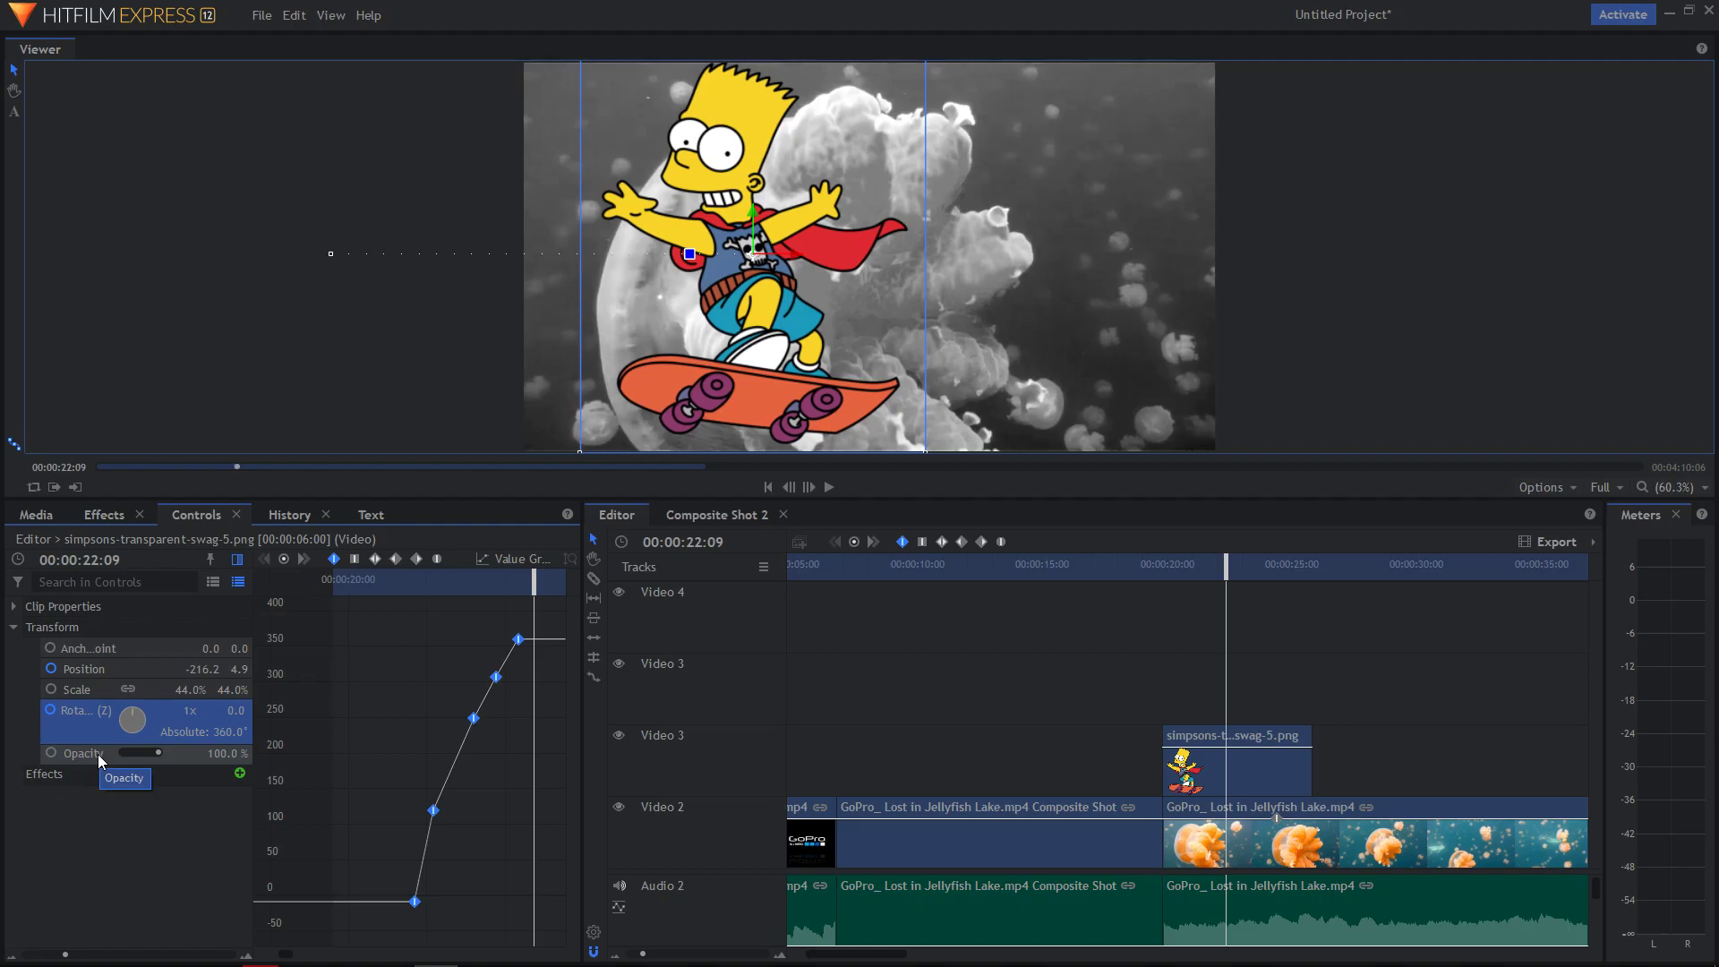
{"action": "mouse_move", "coordinate": [52, 768]}
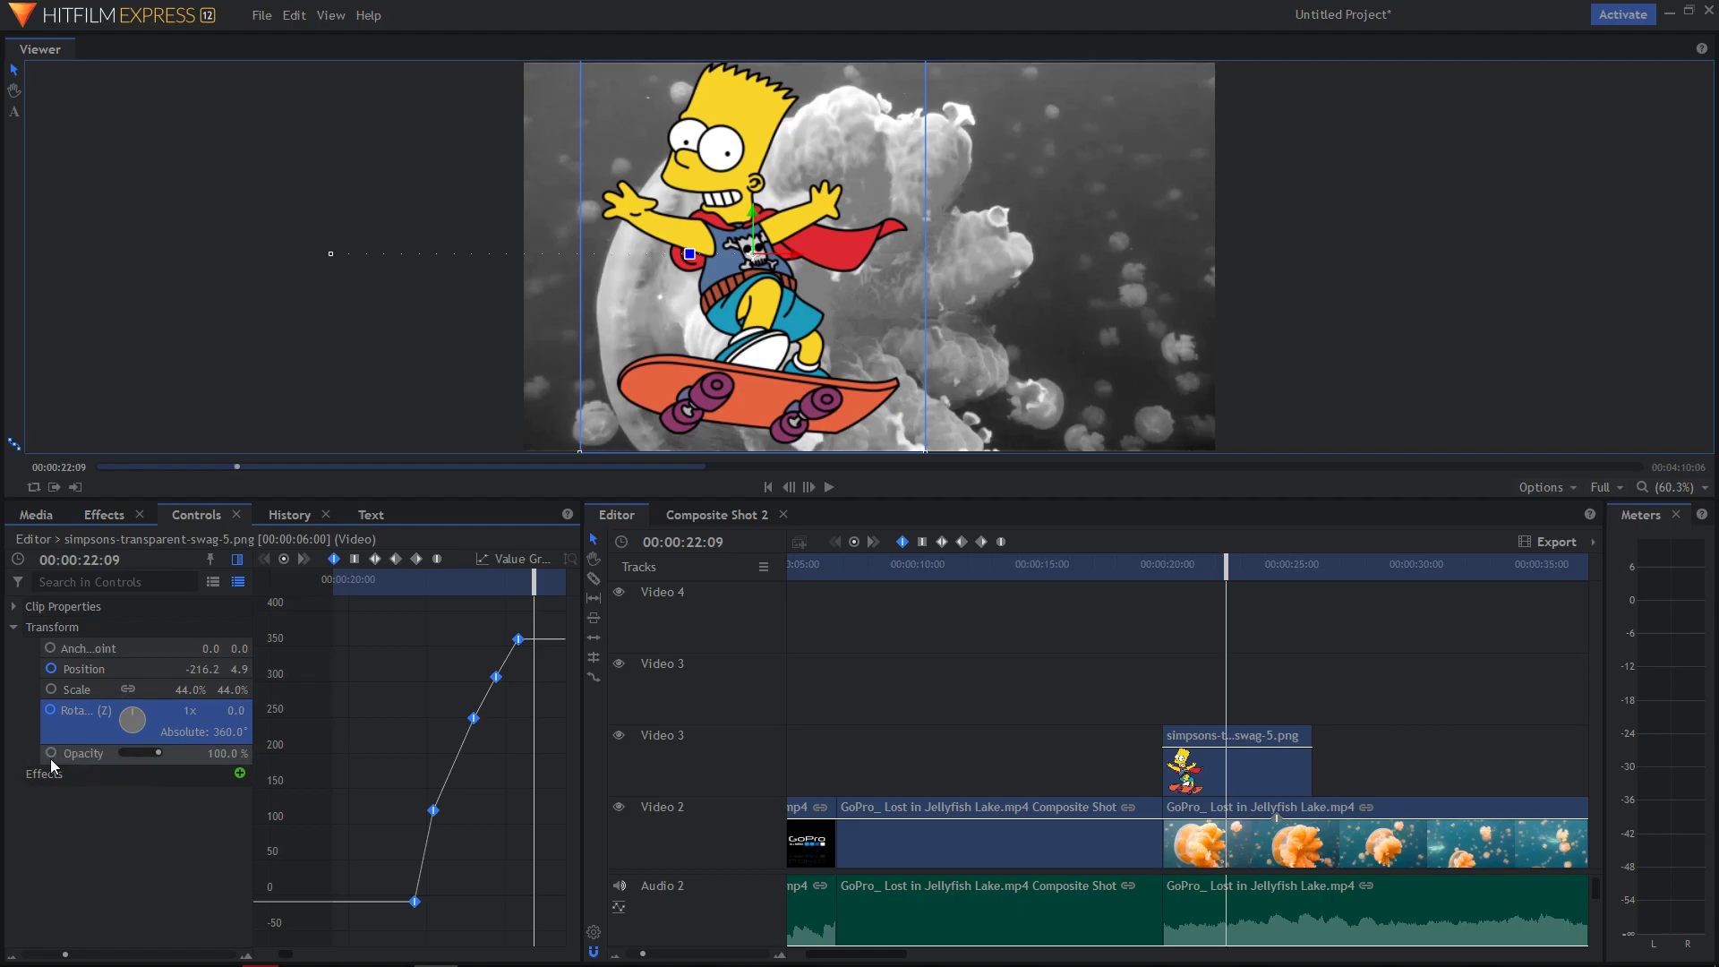
- Keyframe Opacity at 100%, then lower it to 0% later so Bart fades out by 22:18
{"action": "left_click", "coordinate": [82, 754]}
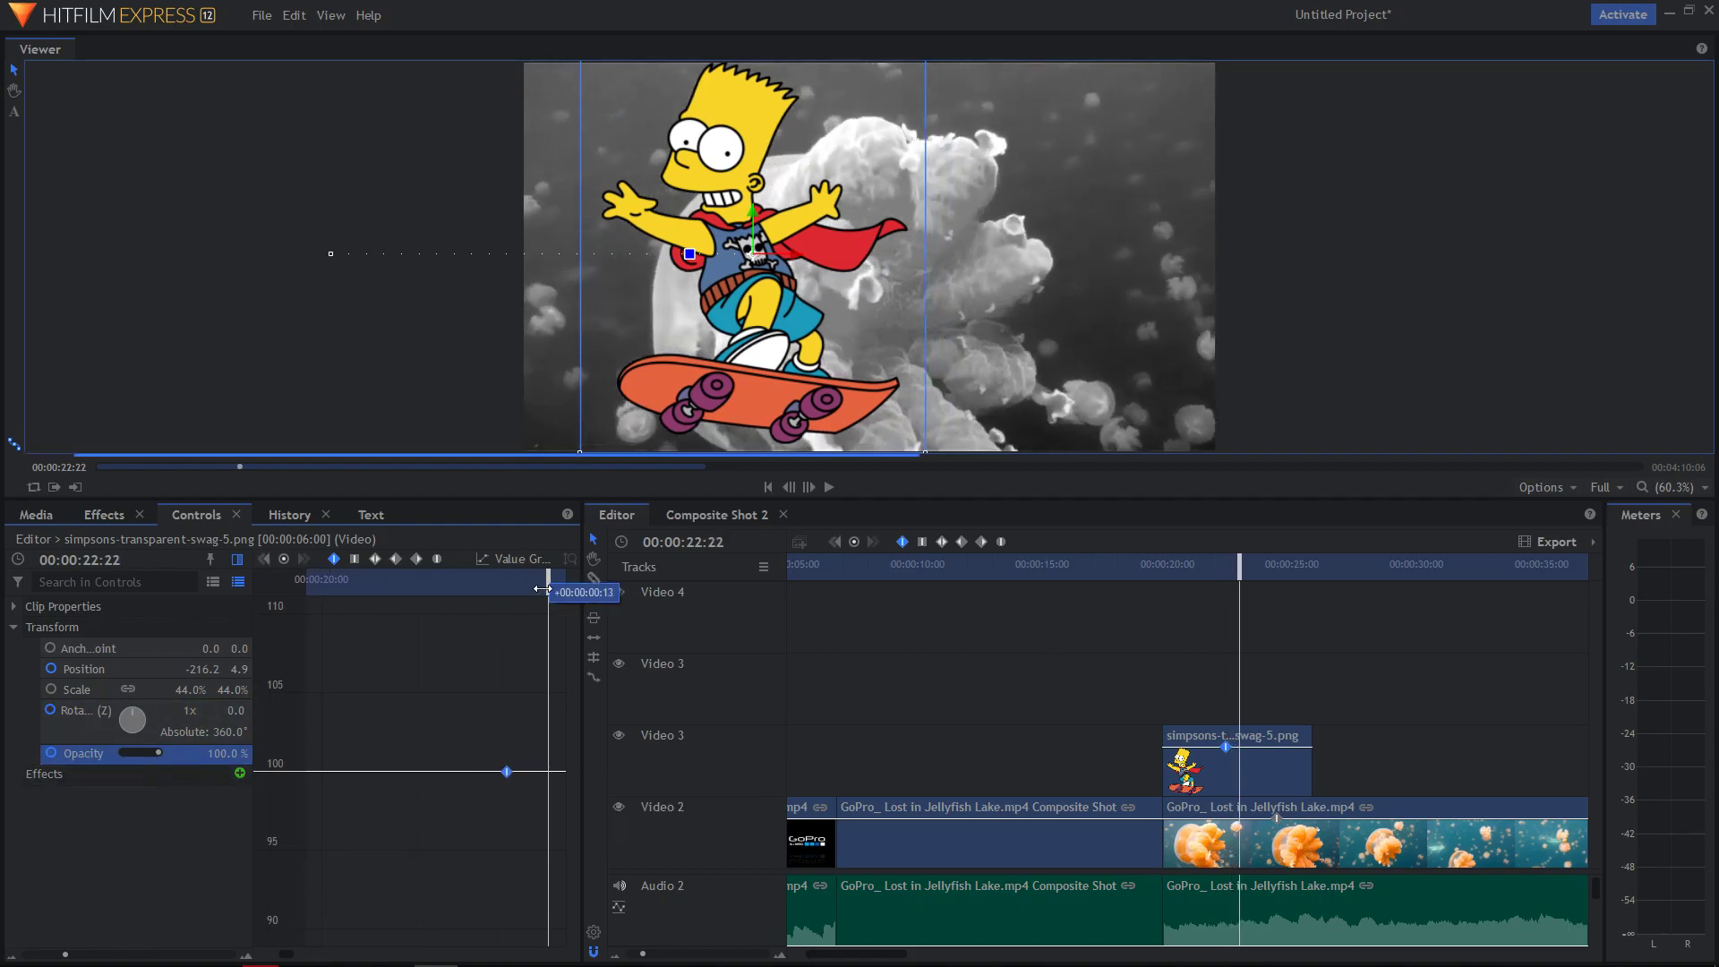
{"action": "left_click_drag", "start_coordinate": [161, 753], "coordinate": [135, 754]}
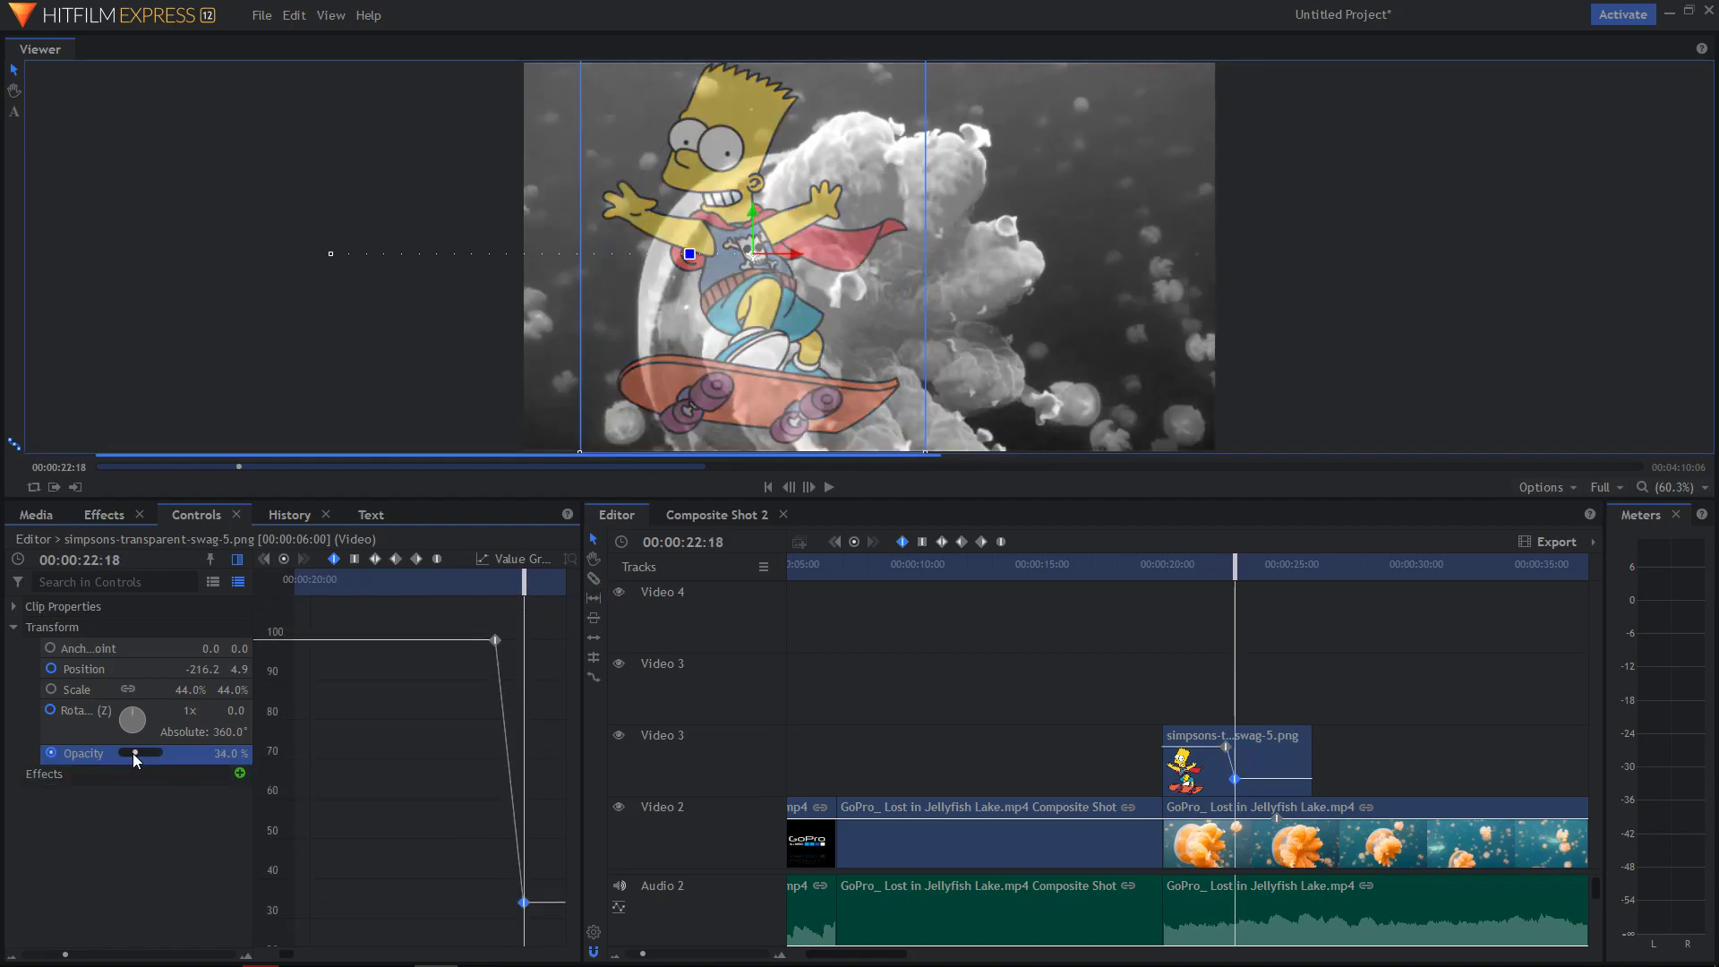
{"action": "left_click_drag", "start_coordinate": [143, 754], "coordinate": [93, 754]}
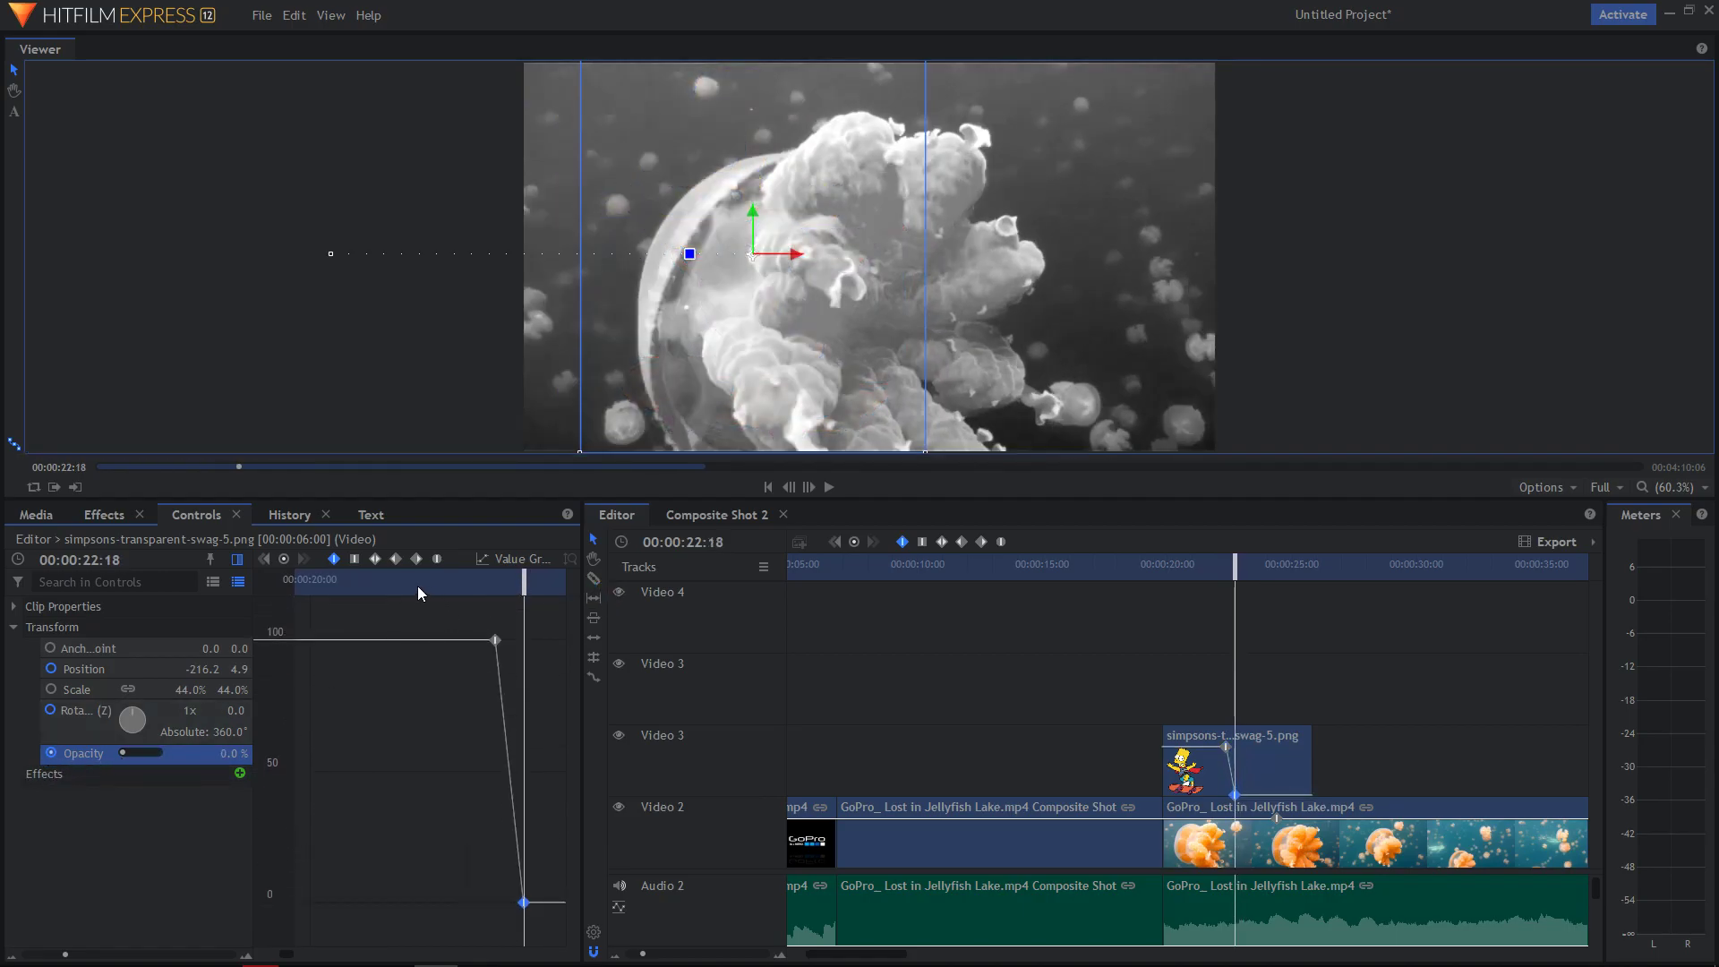